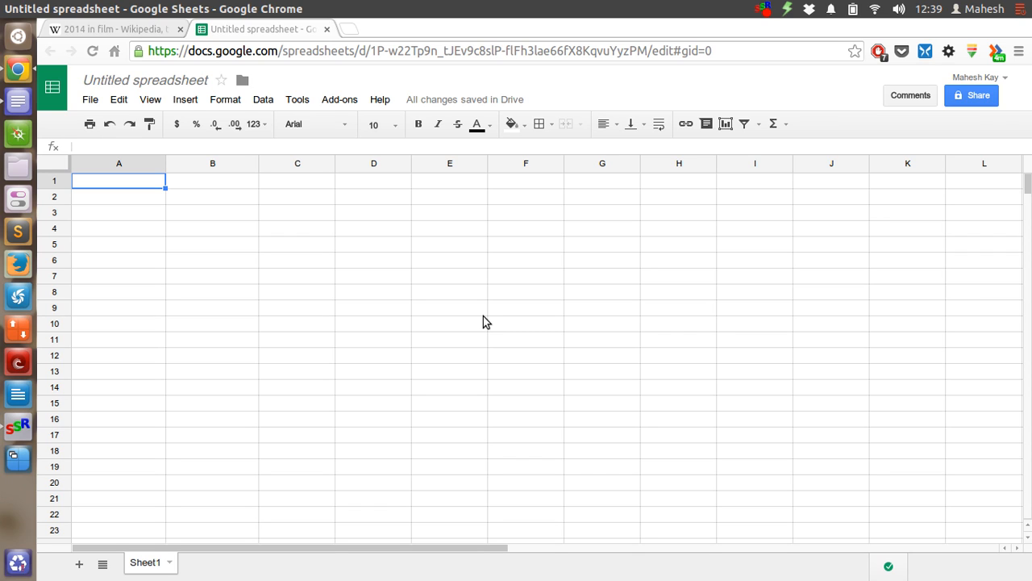
mouse_move(222, 254)
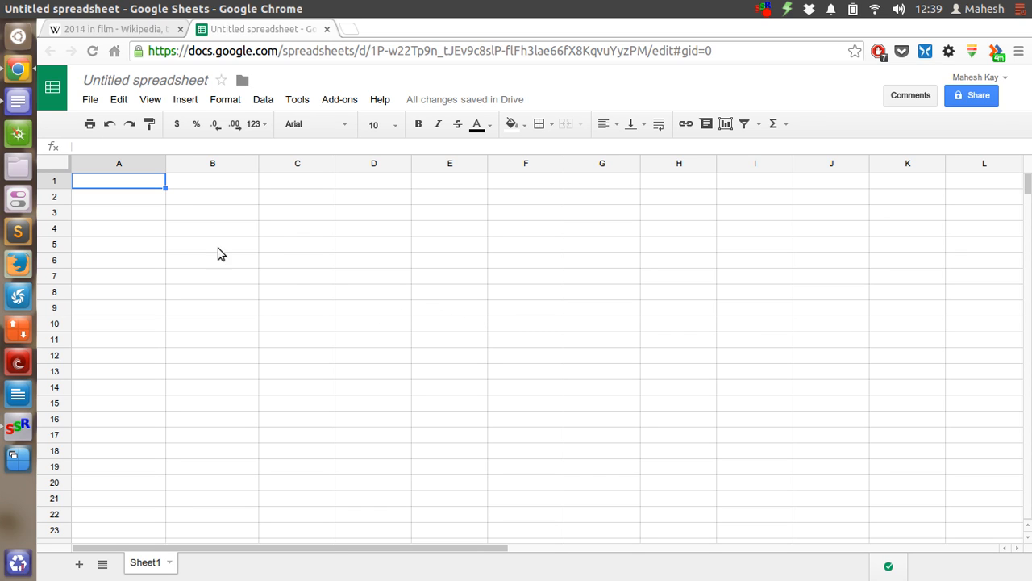
mouse_move(178, 228)
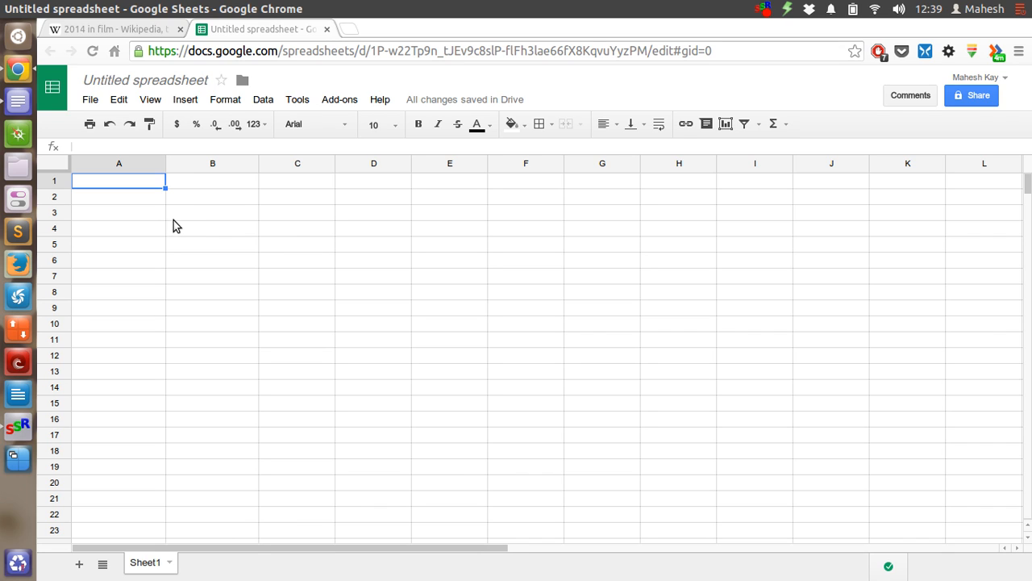
mouse_move(191, 204)
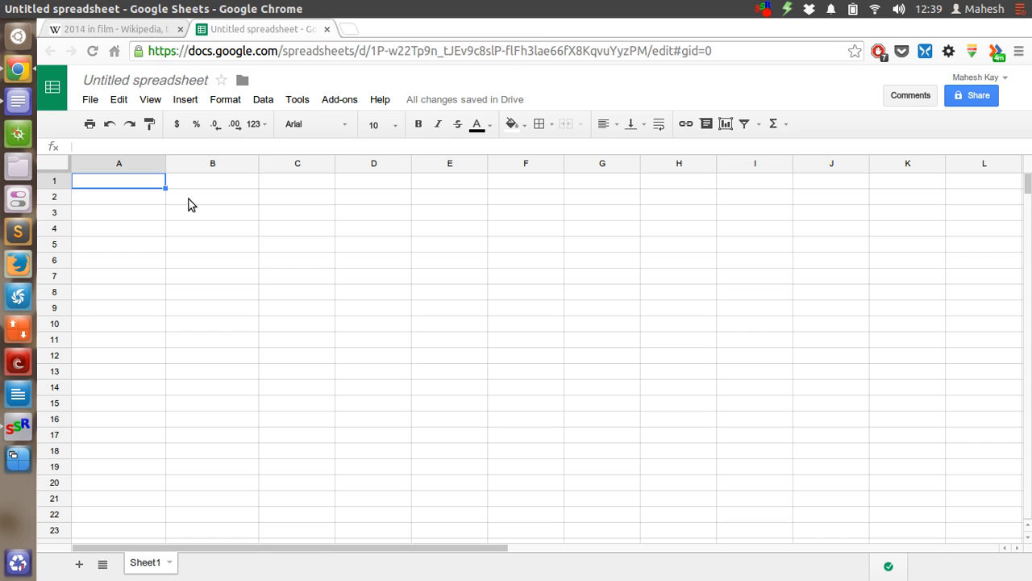
Step: Put the numbers 14 in B2 and 12 in C2, then select D2
left_click(212, 196)
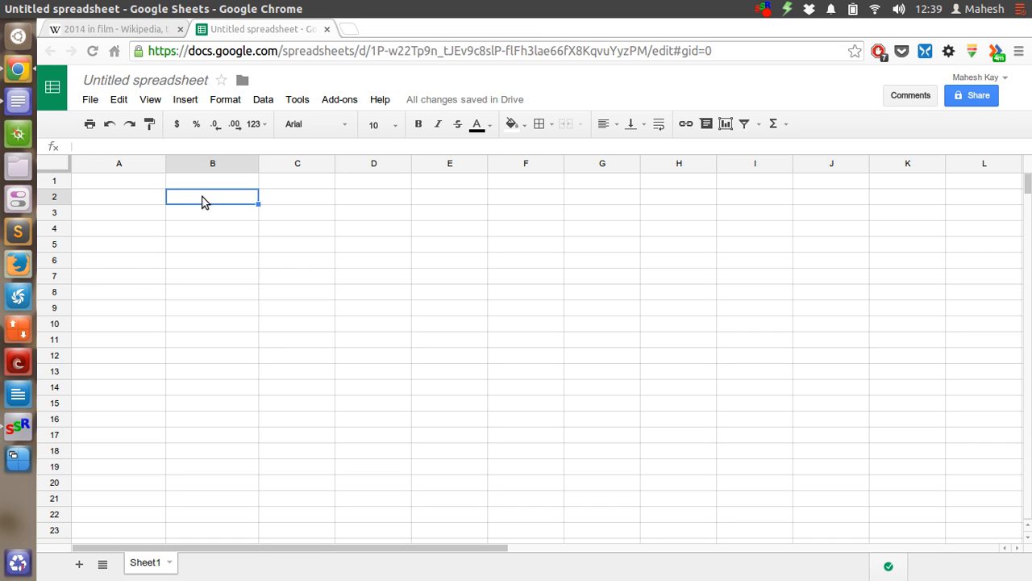
type("14")
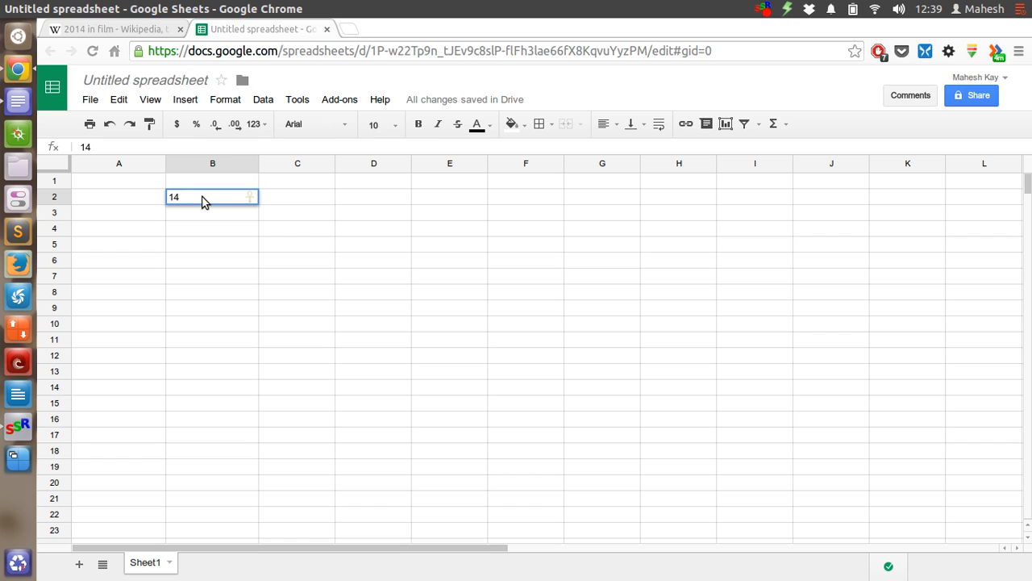
key("Return")
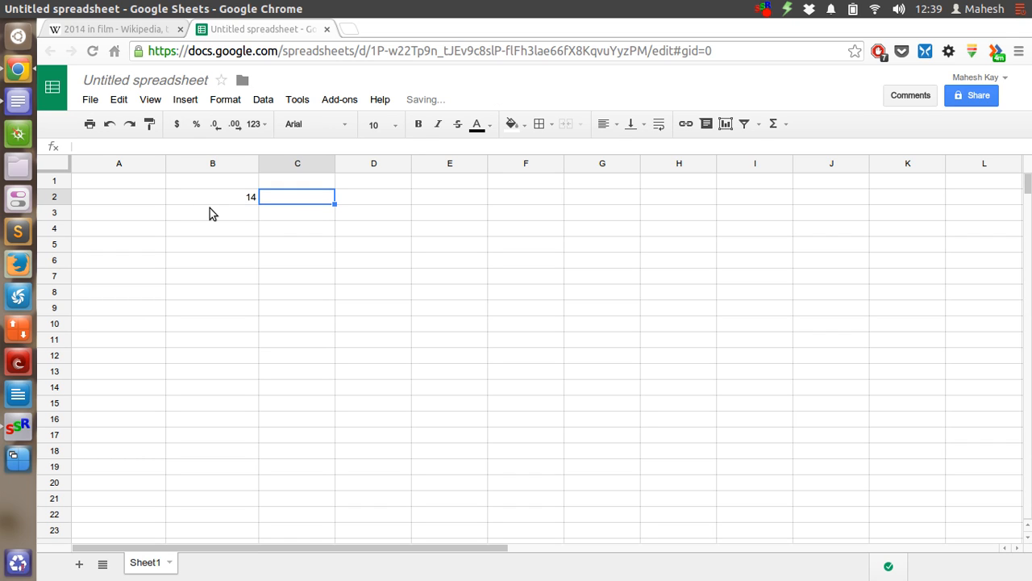
type("12")
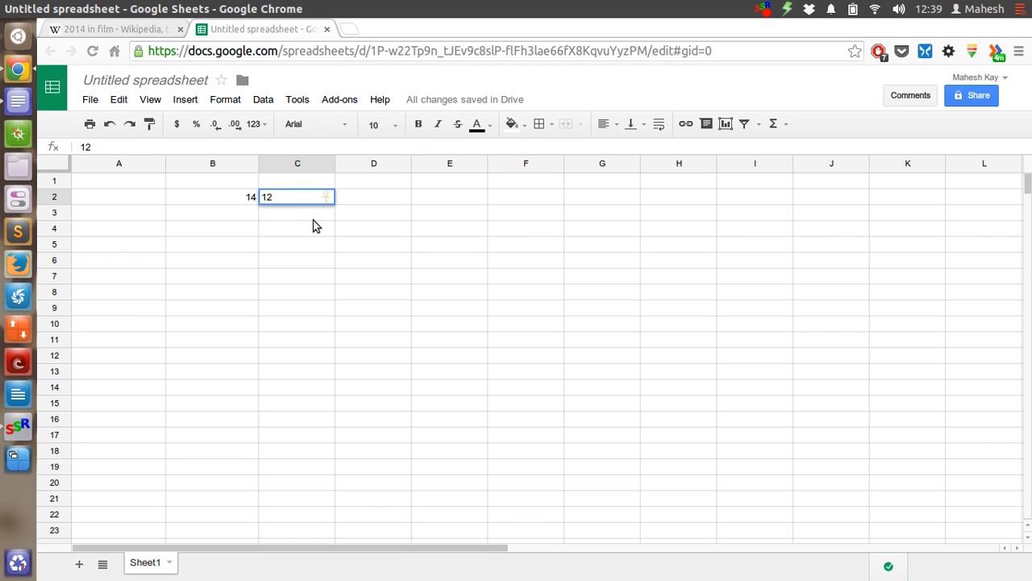
key("Return")
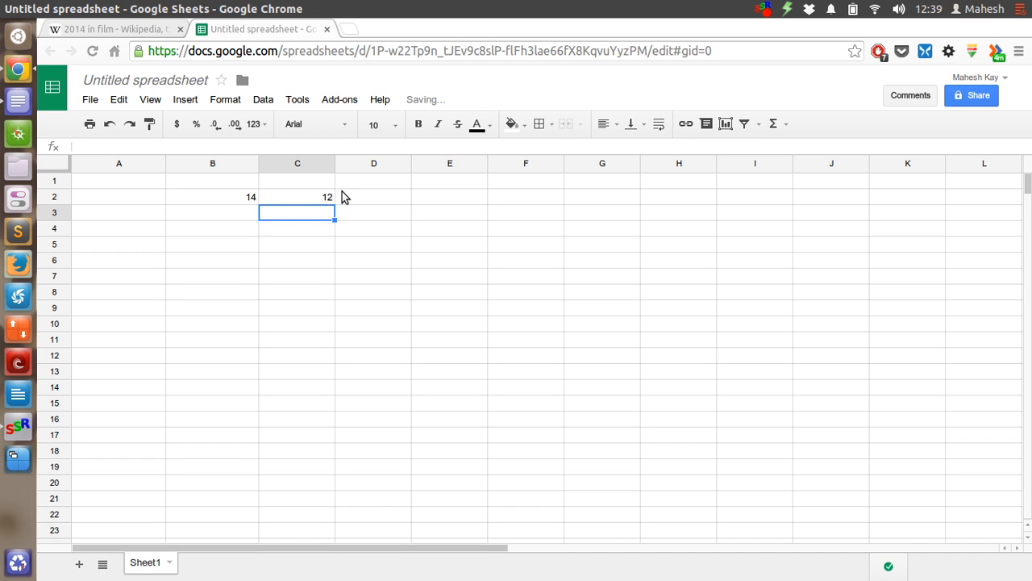
left_click(373, 196)
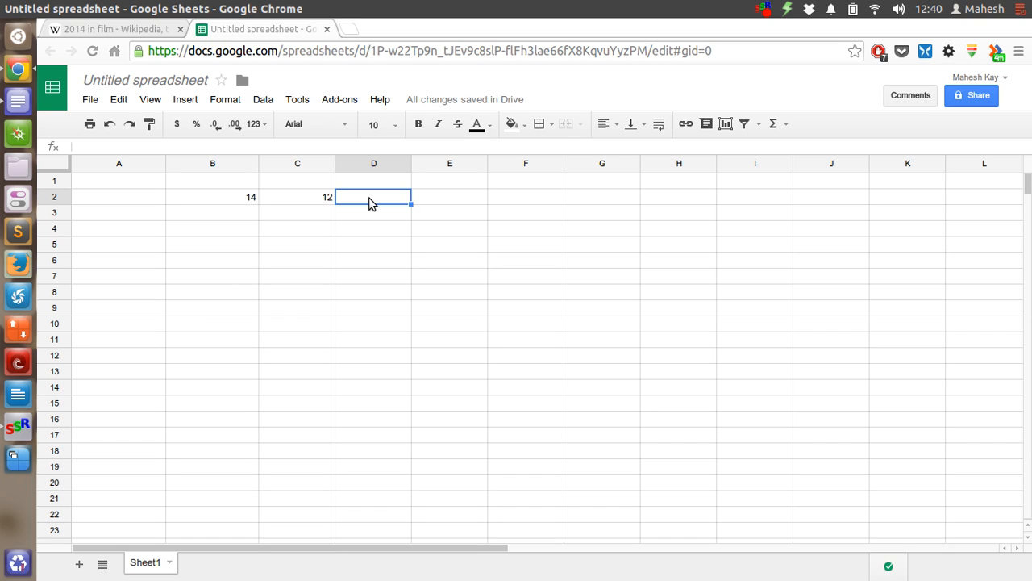
Step: Enter the formula =B2+C2 in D2 so it displays 26
type("=")
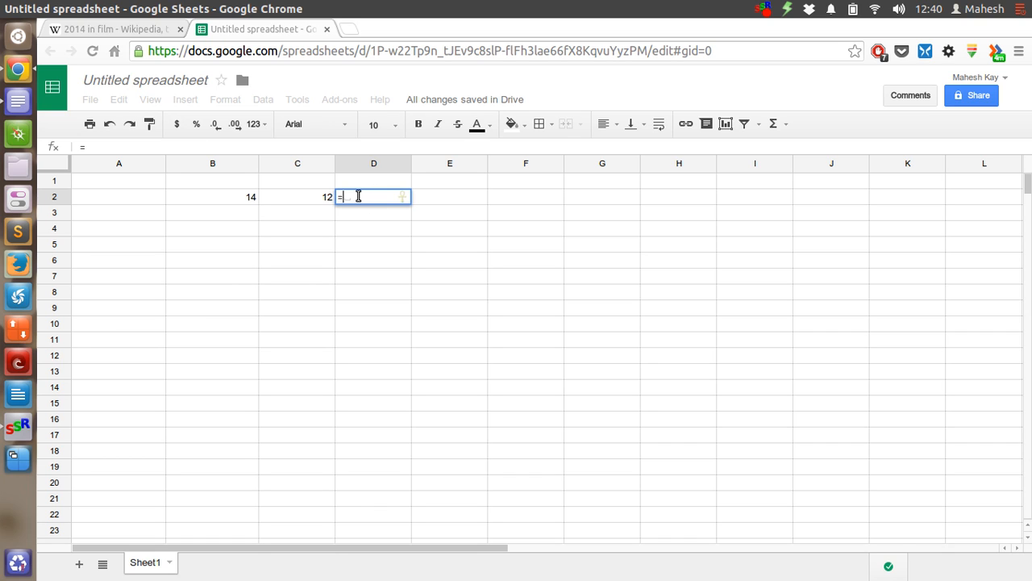
type("B")
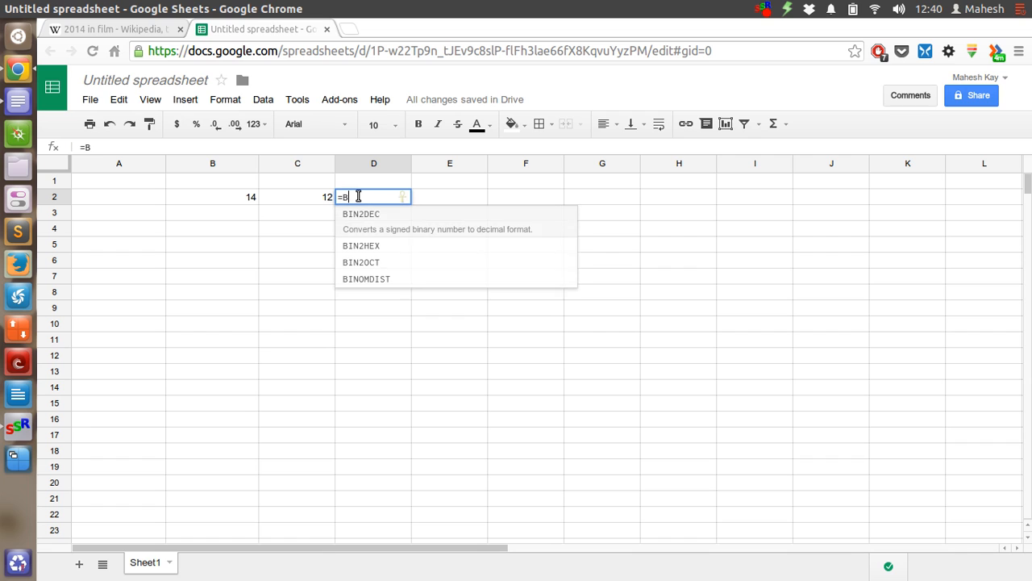
type("2")
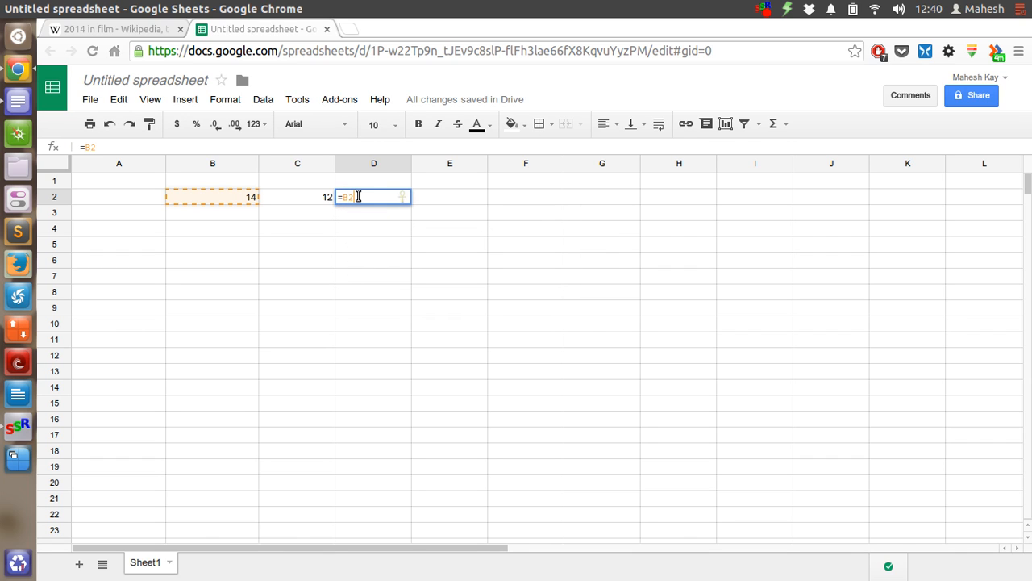
type("+C")
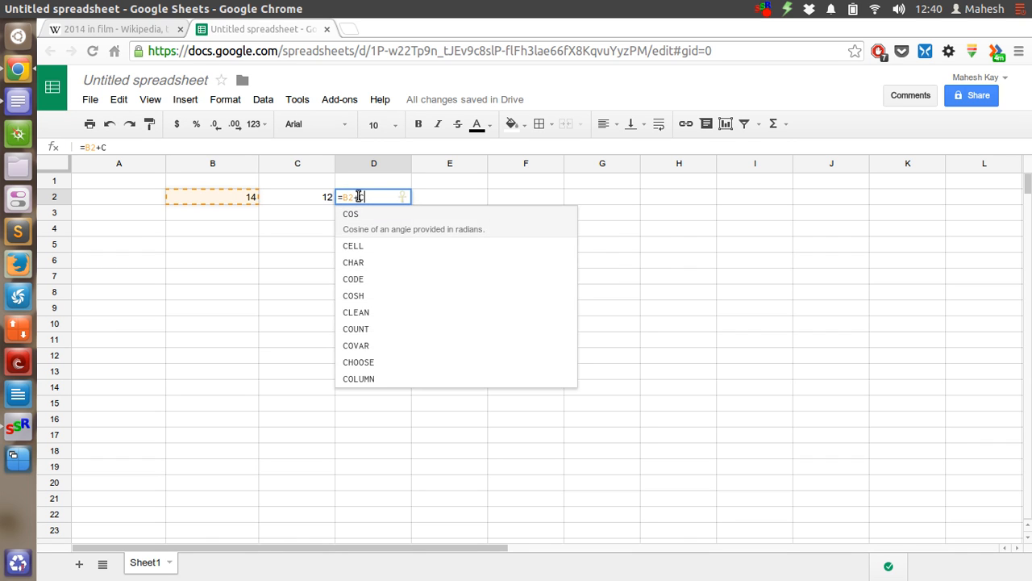
type("2")
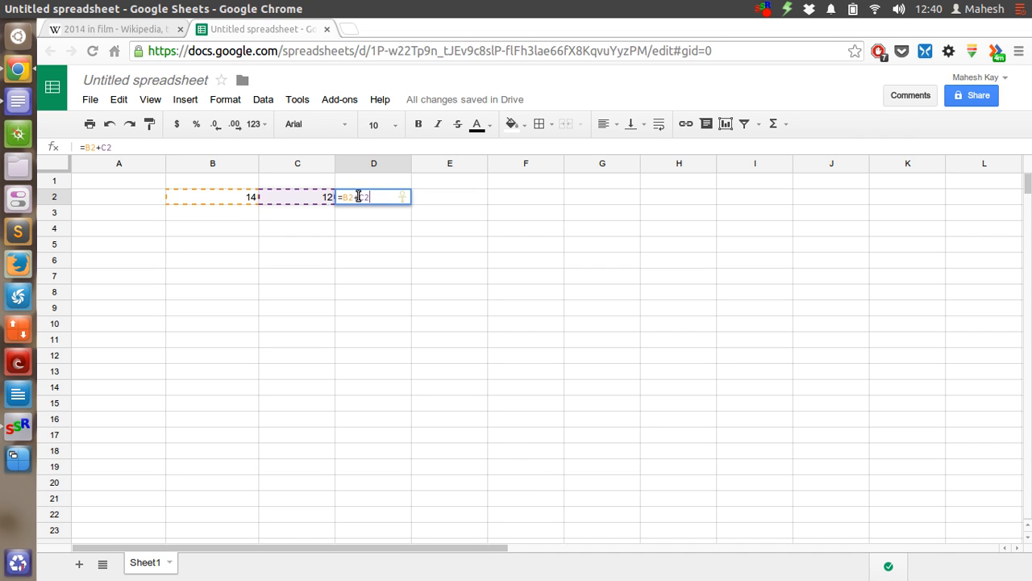
key("Return")
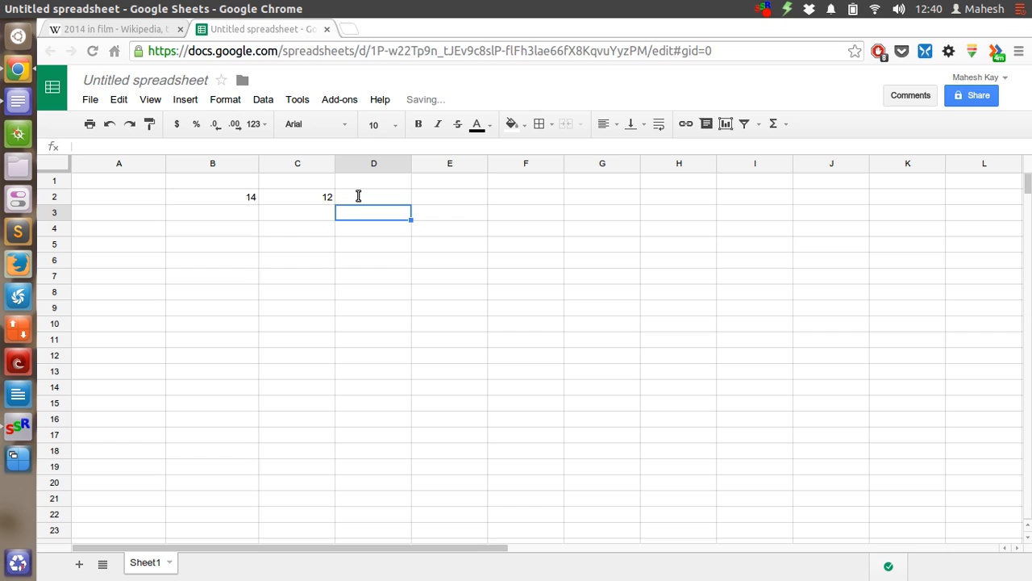
type("26")
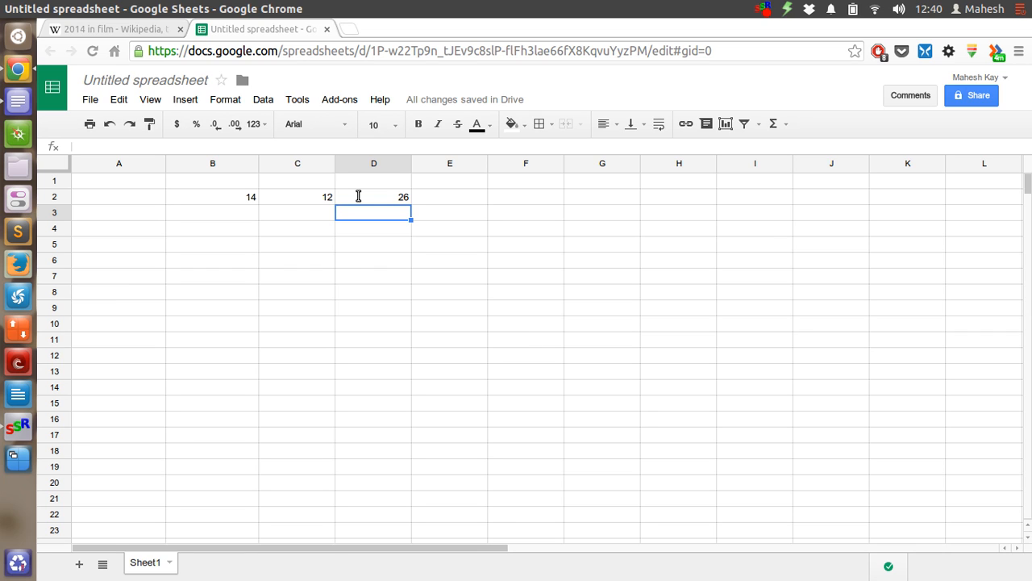
left_click(449, 196)
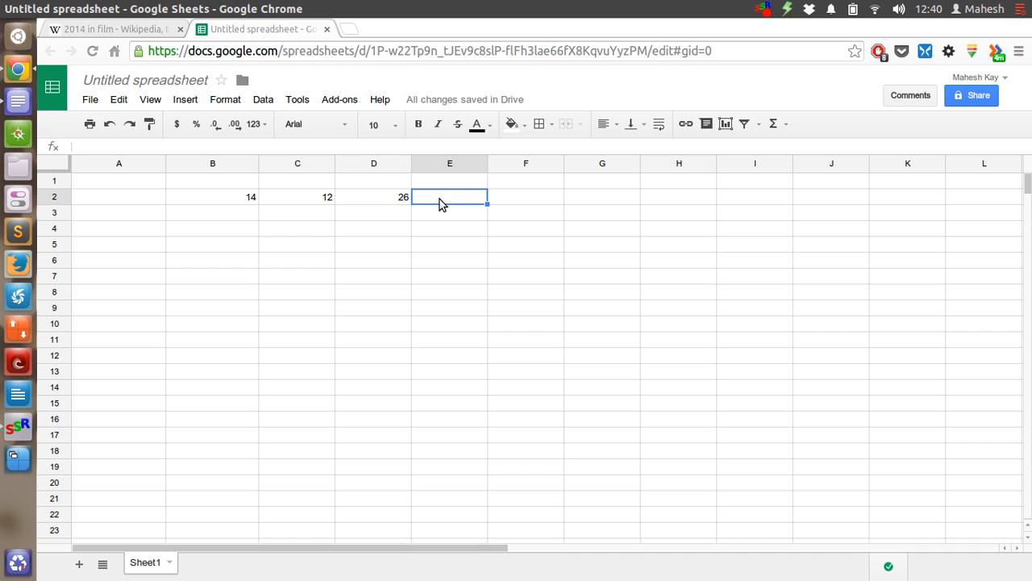
Step: Label column headings D1 'Addition' and E1 'Sub'
left_click(373, 180)
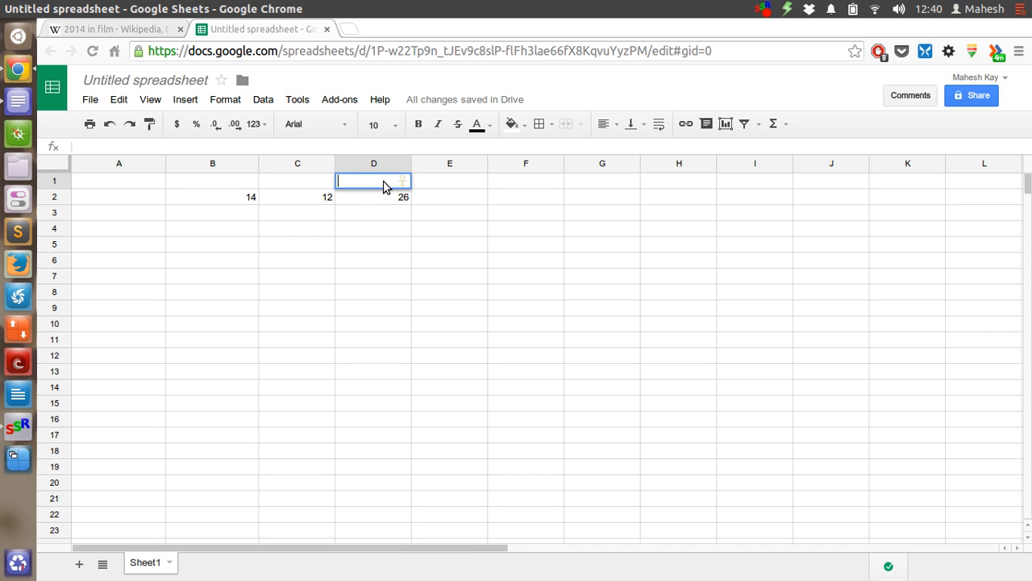
type("Addition")
left_click(449, 181)
type("Su")
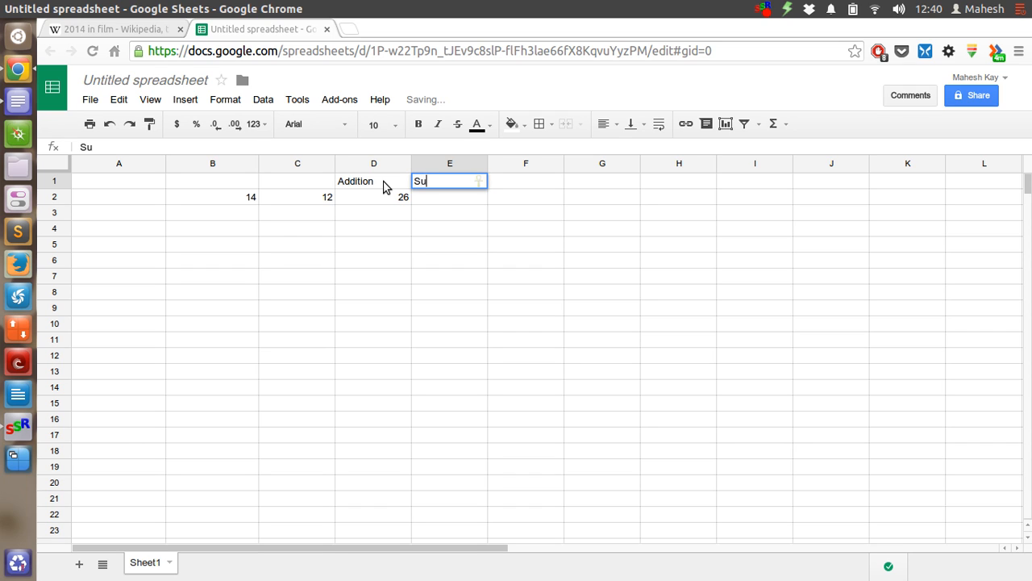
type("b")
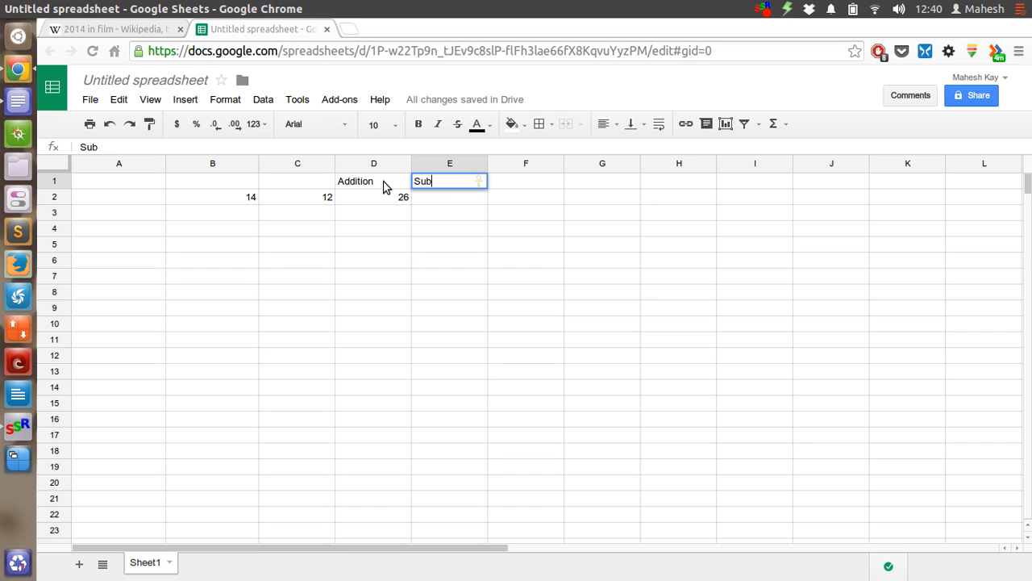
key("Return")
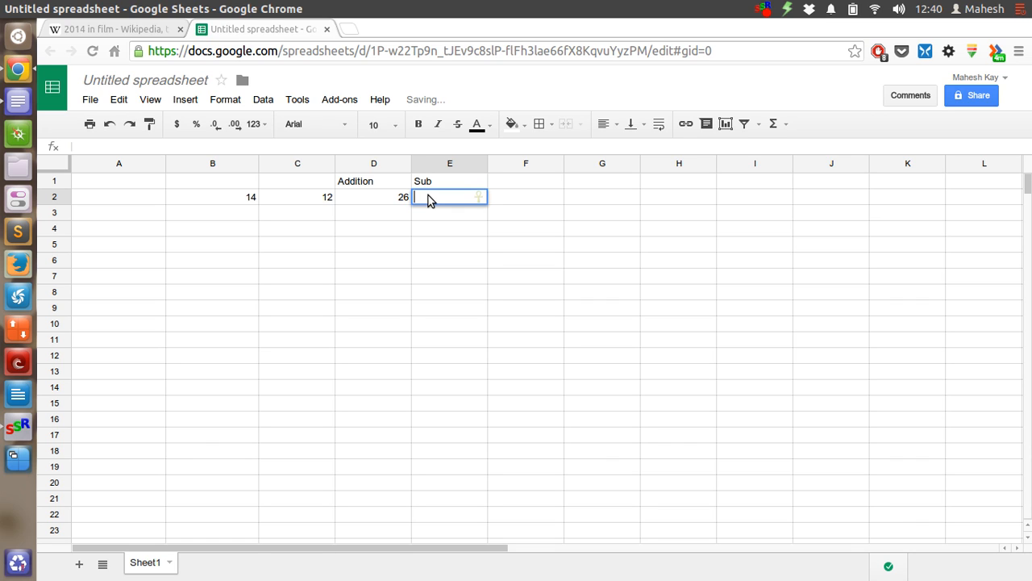
Step: Enter the subtraction formula =B2-C2 in E2, showing 2
type("=")
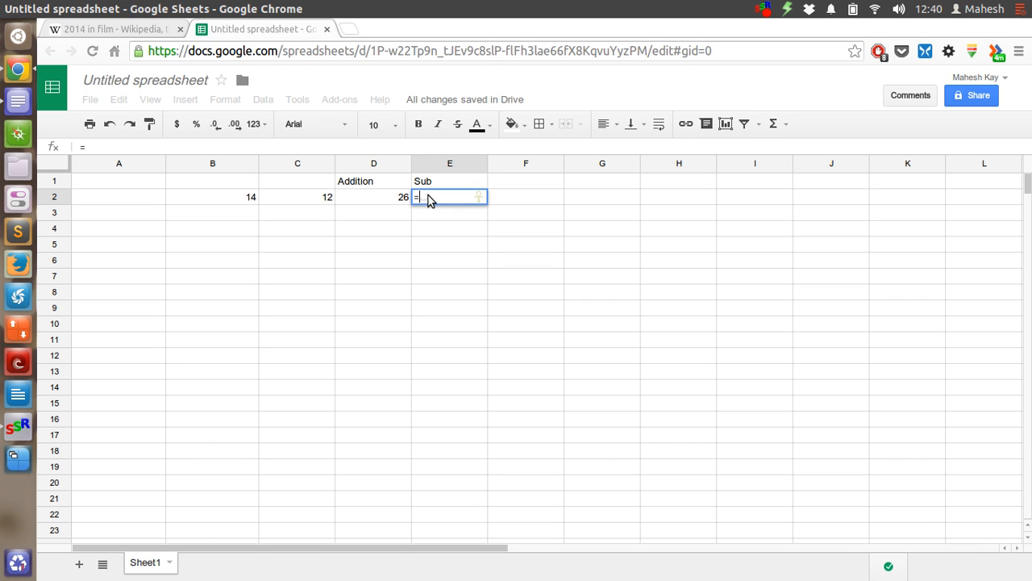
left_click(212, 196)
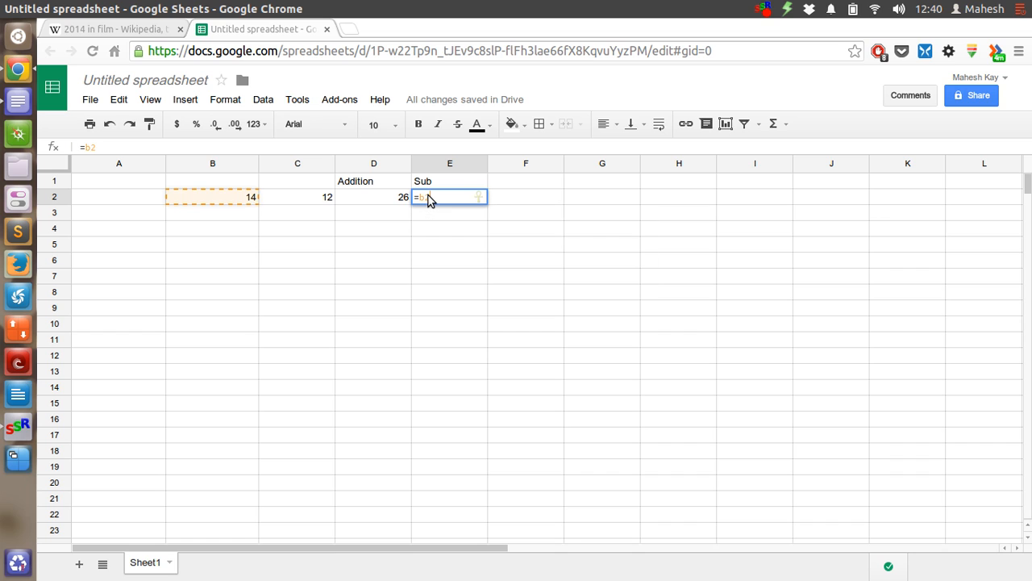
type("-c")
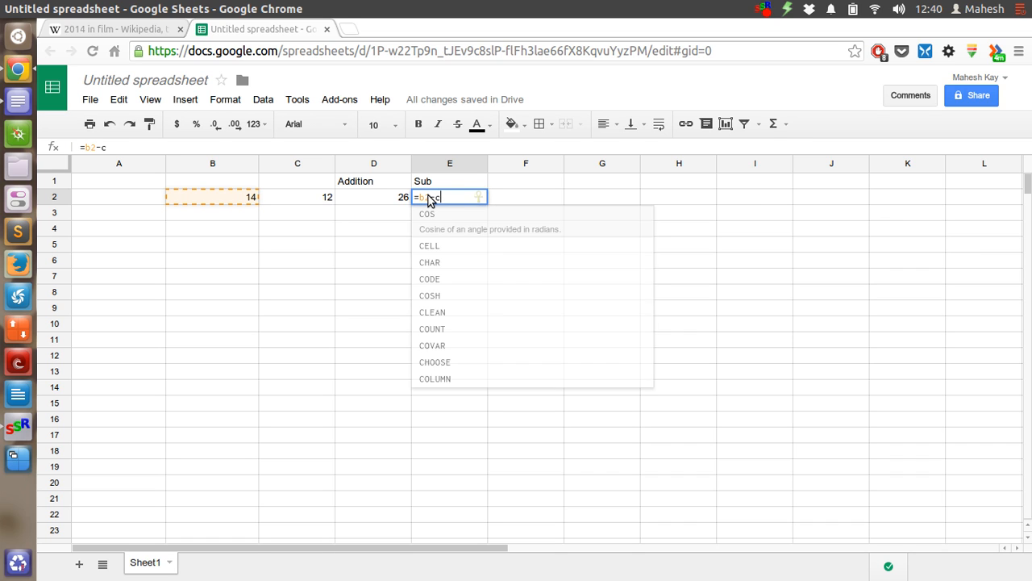
type("2")
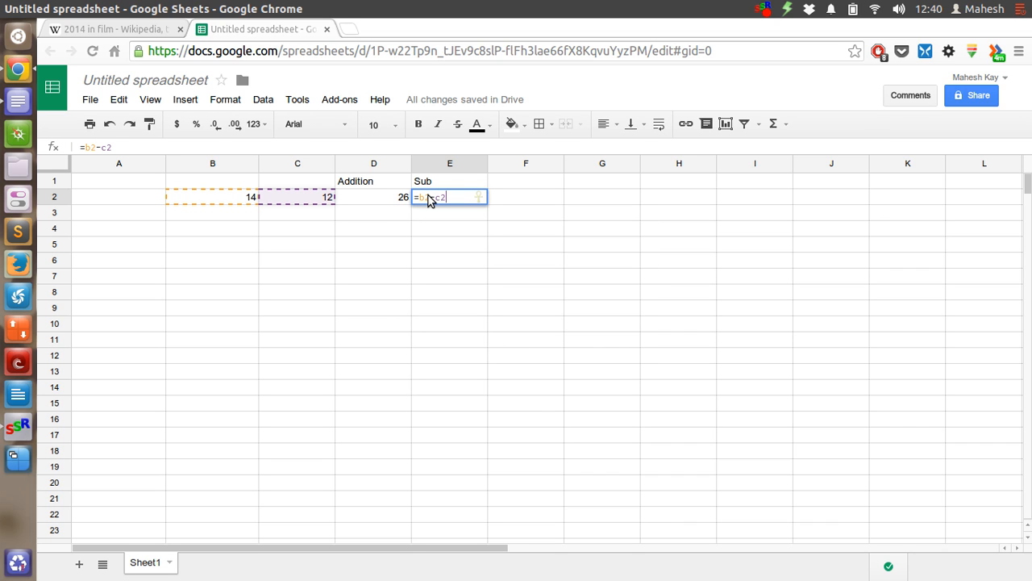
key("Return")
type("M")
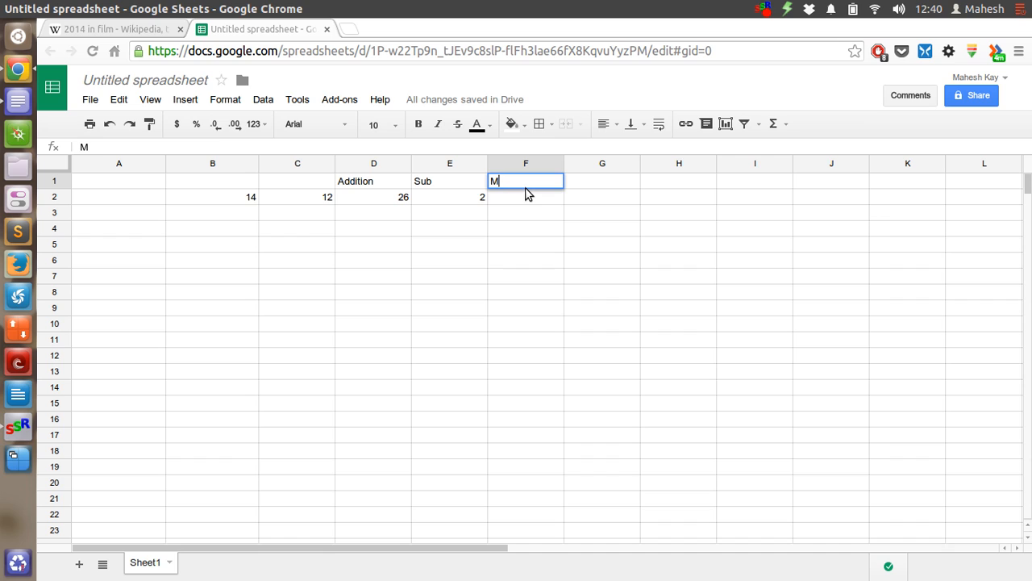
Step: Finish the 'Multiply' heading and enter =B2*C2 in F2, giving 168
type("ultiply")
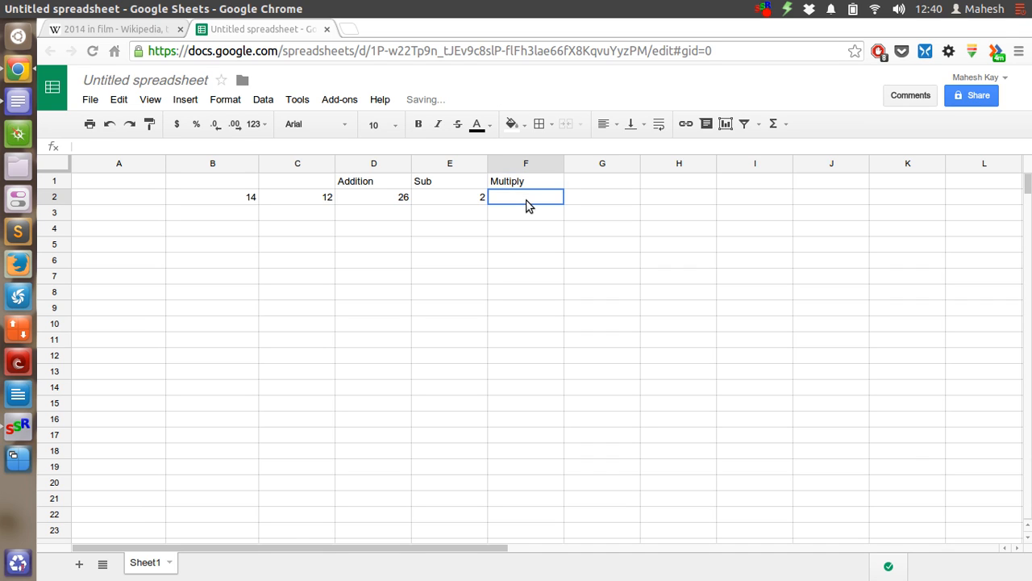
type("=")
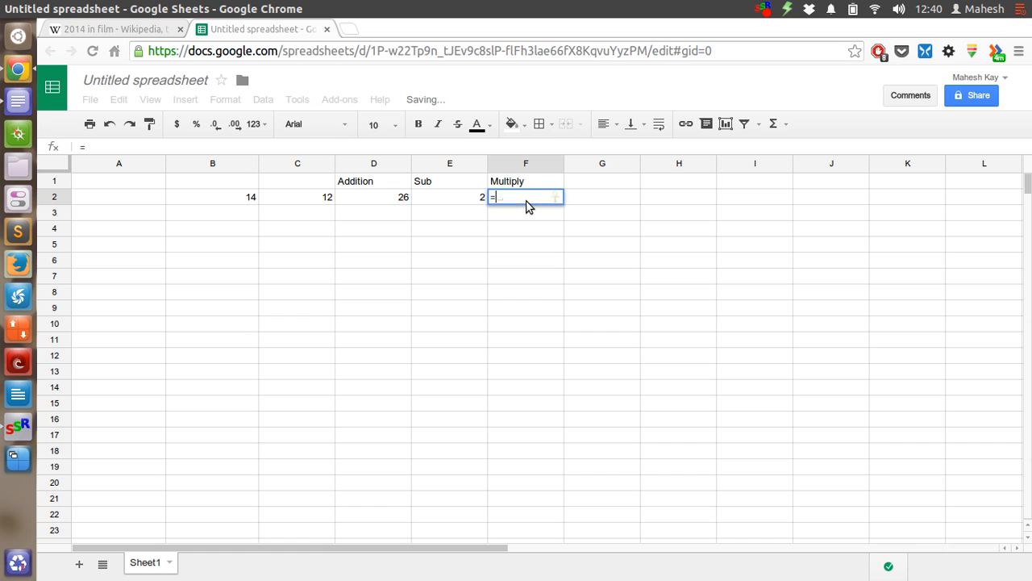
type("b")
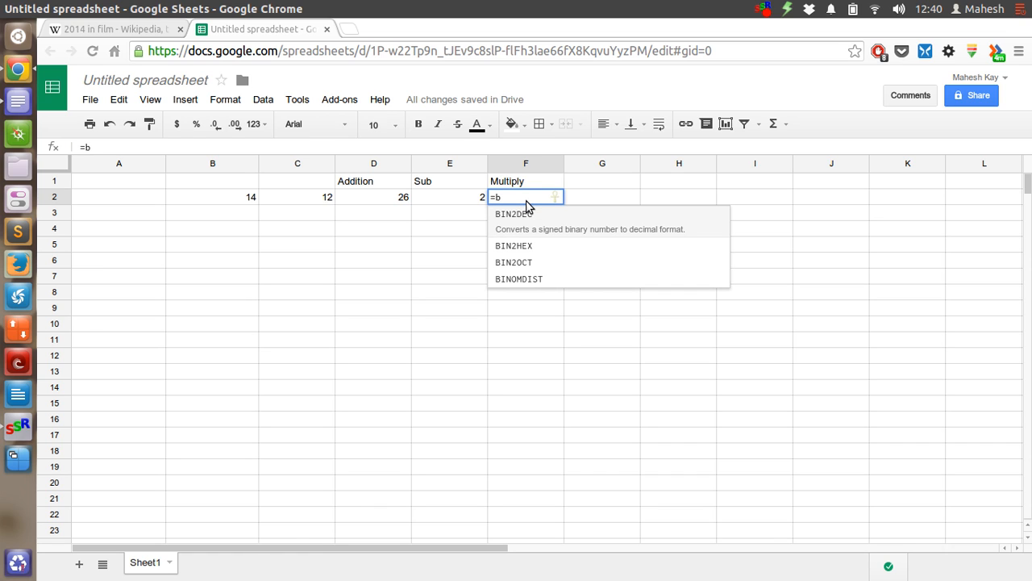
type("2")
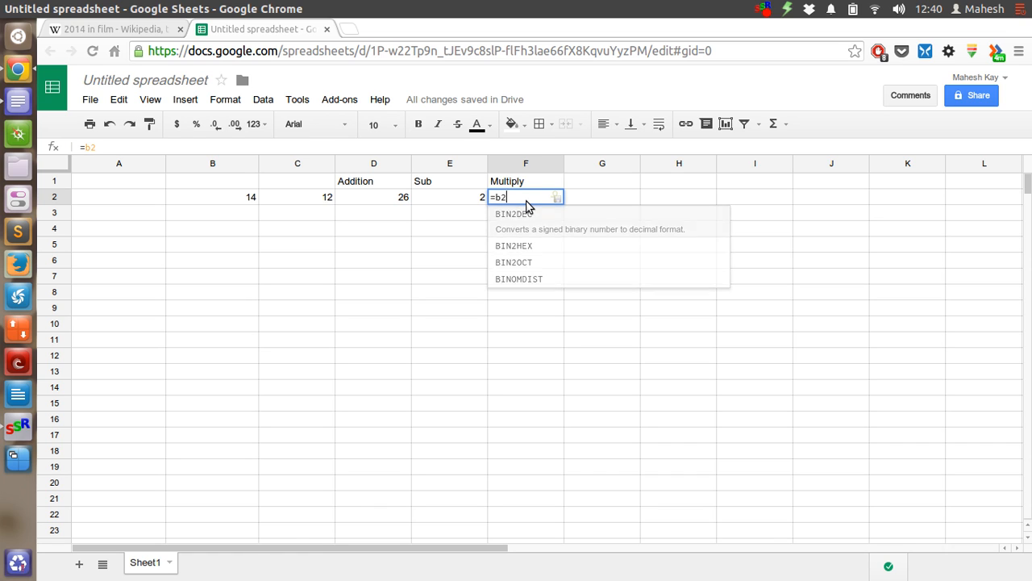
type("*")
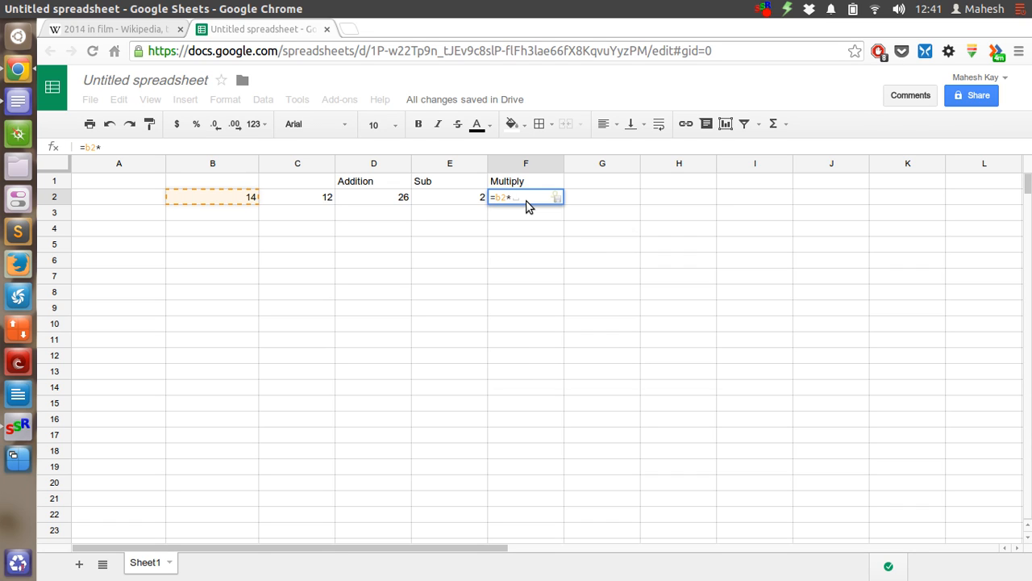
left_click(297, 197)
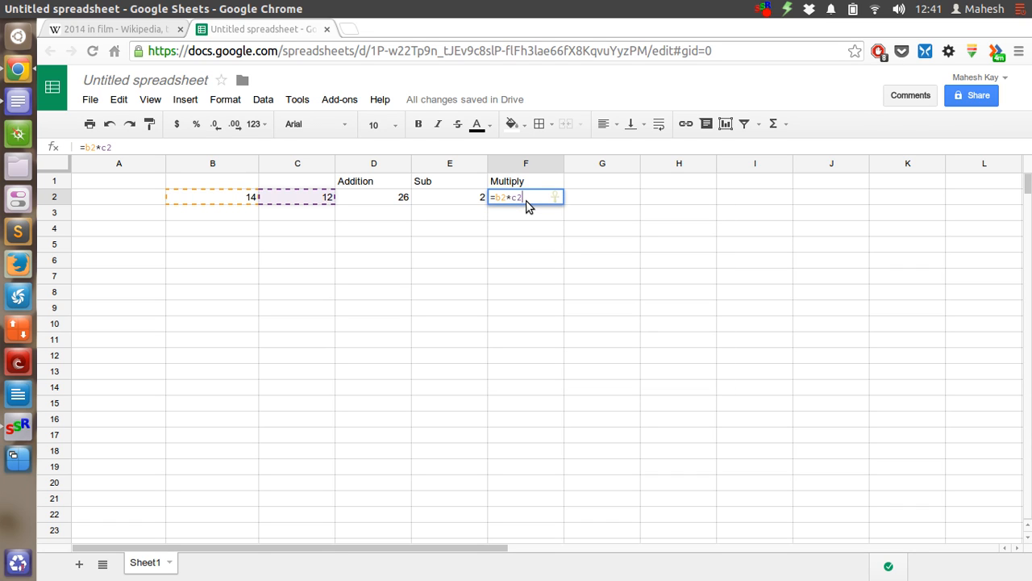
key("Return")
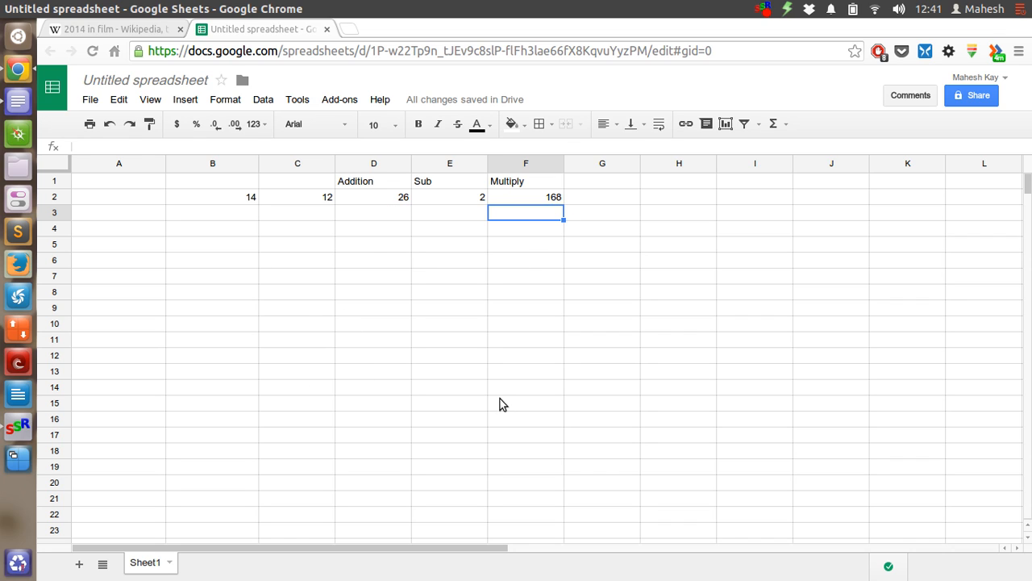
mouse_move(374, 204)
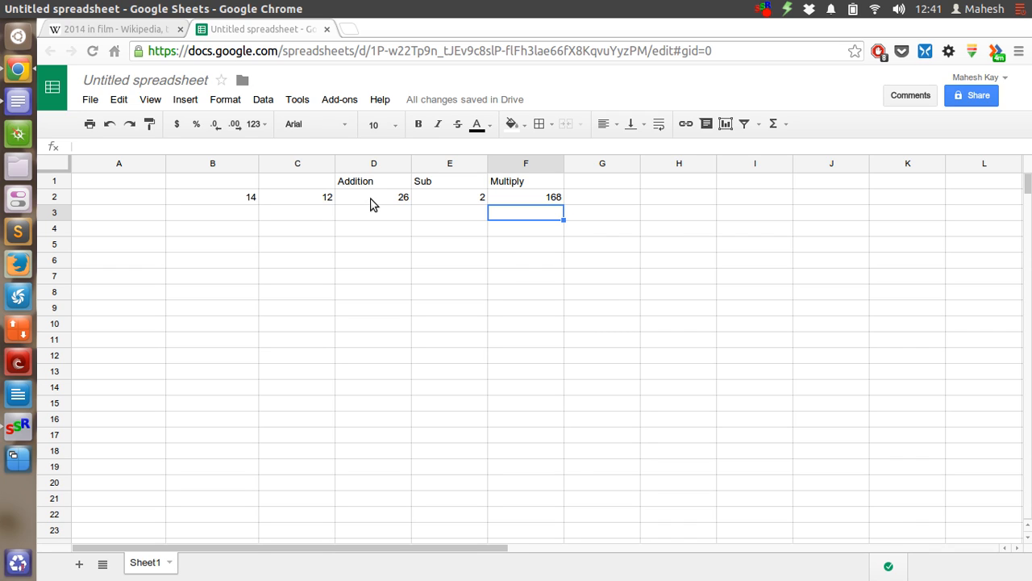
mouse_move(446, 227)
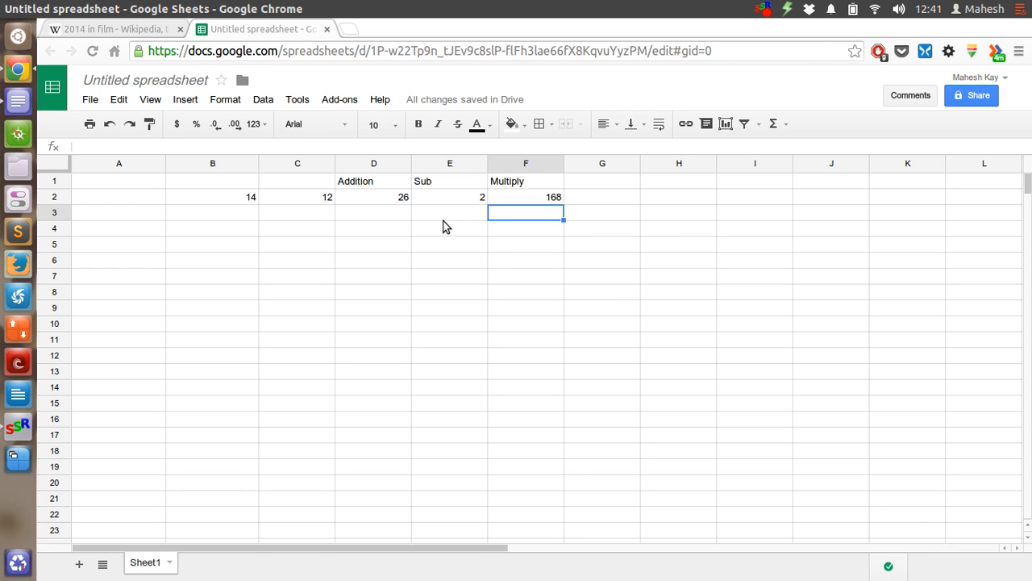
mouse_move(499, 197)
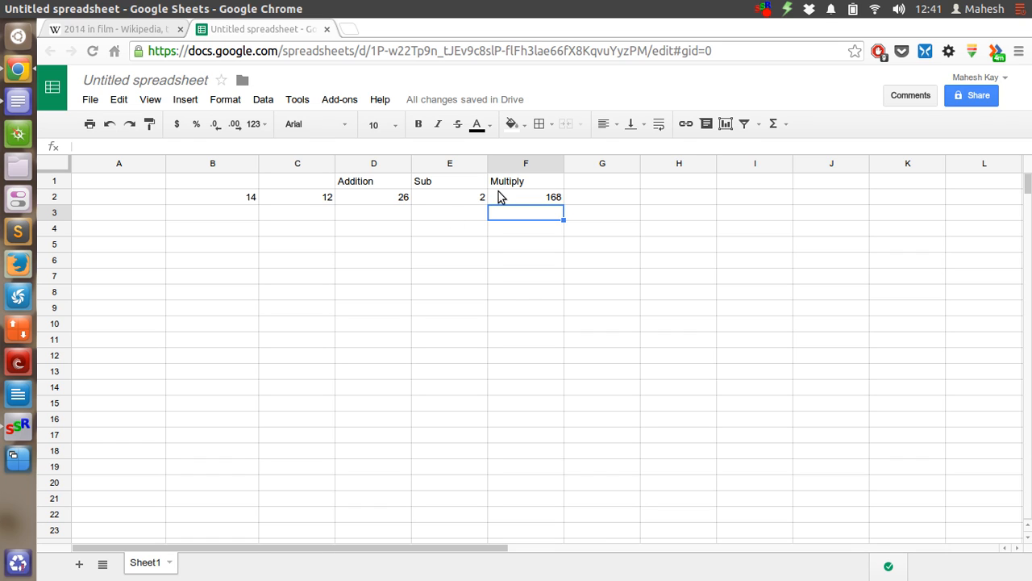
mouse_move(583, 196)
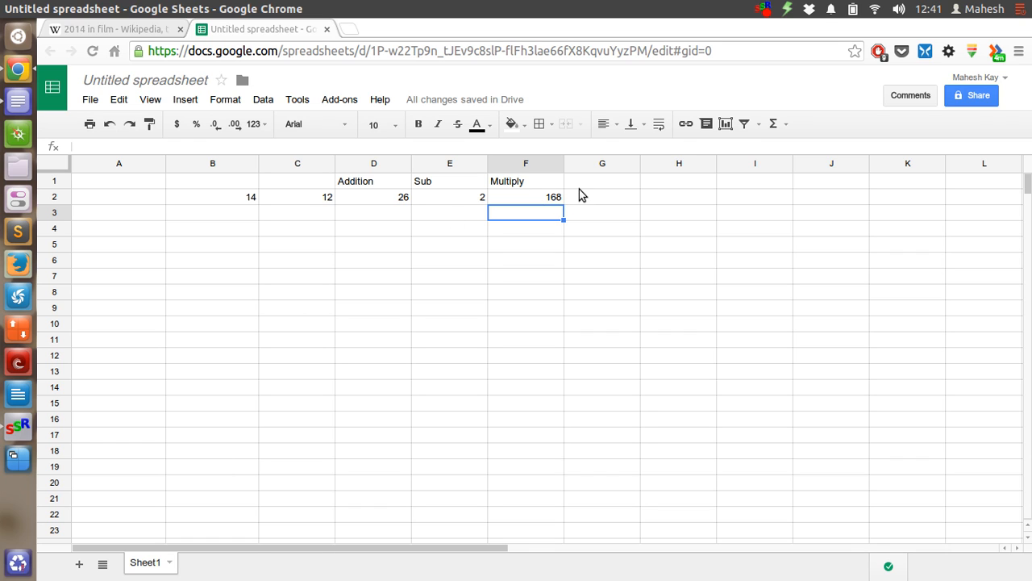
Step: Label G1 with the heading 'Division'
left_click(602, 181)
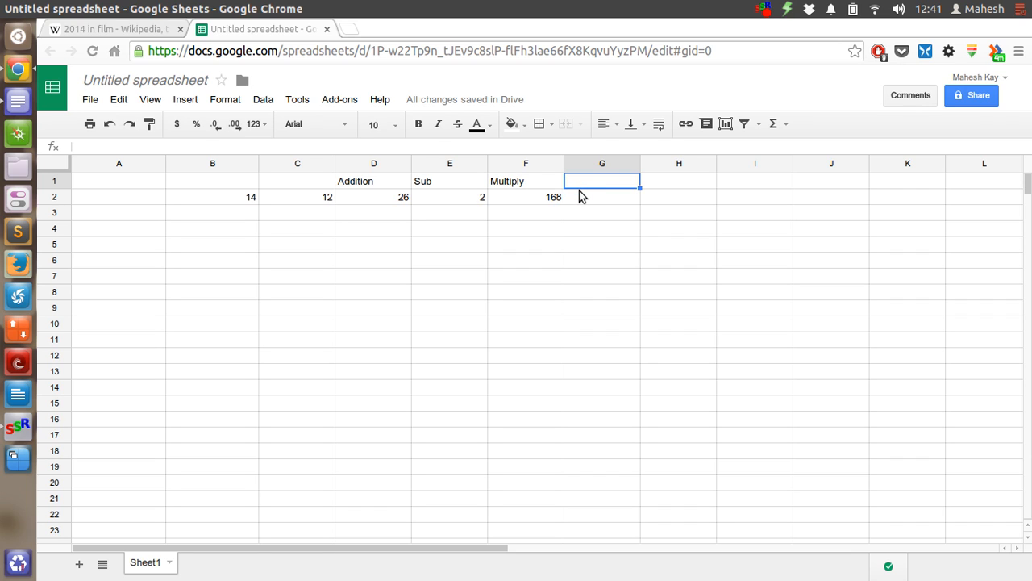
mouse_move(579, 187)
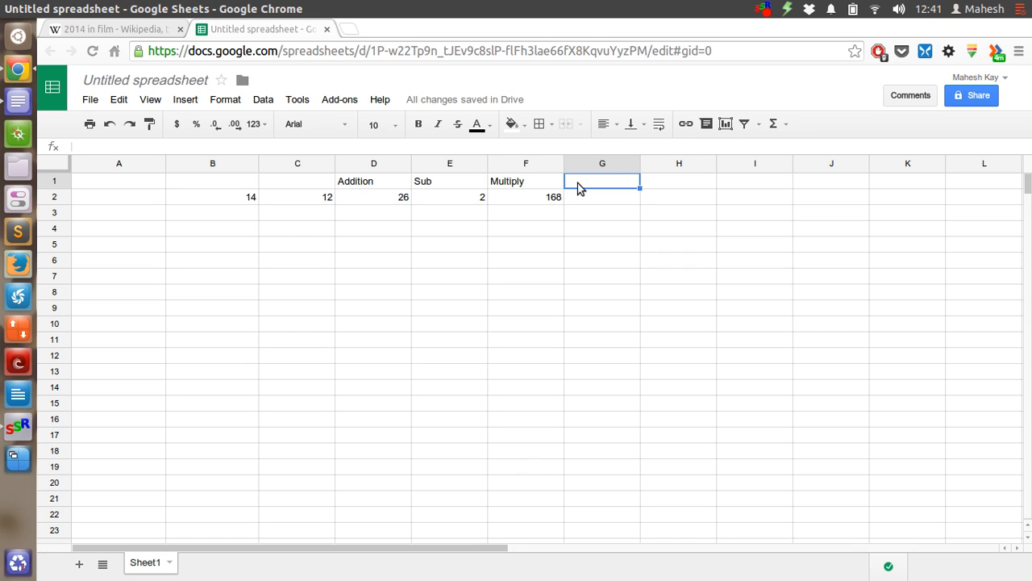
type("D")
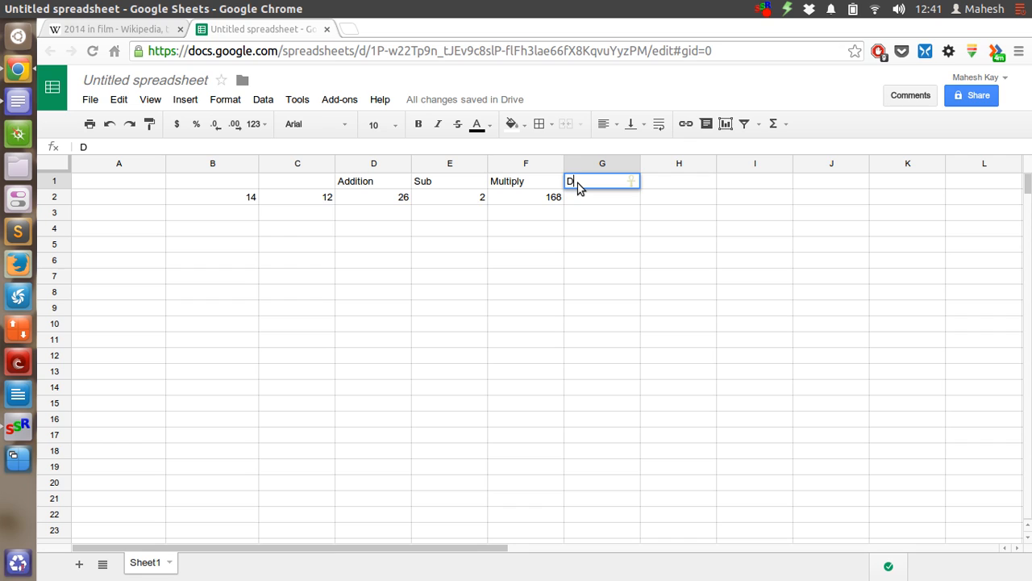
type("ivision")
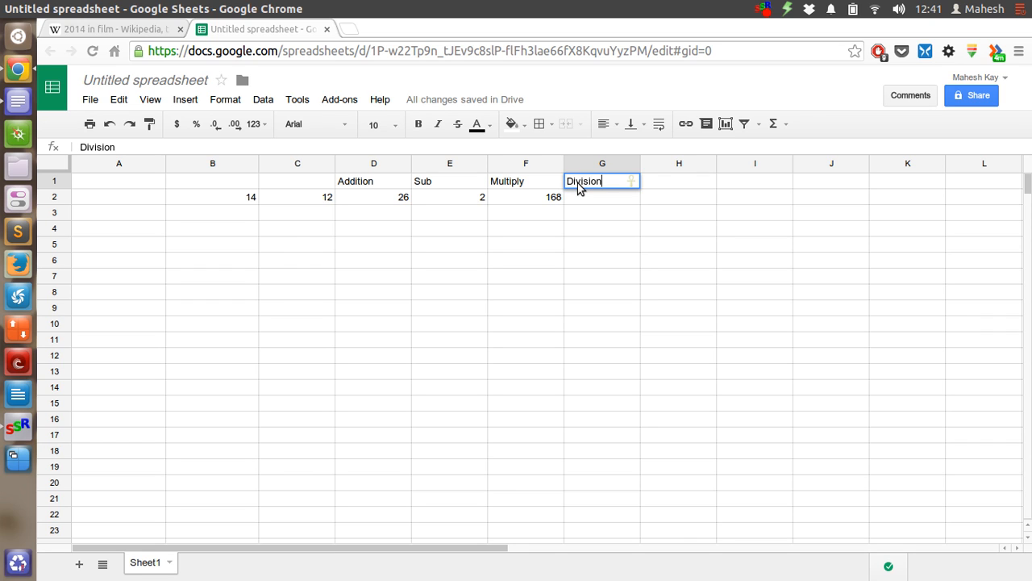
key("Return")
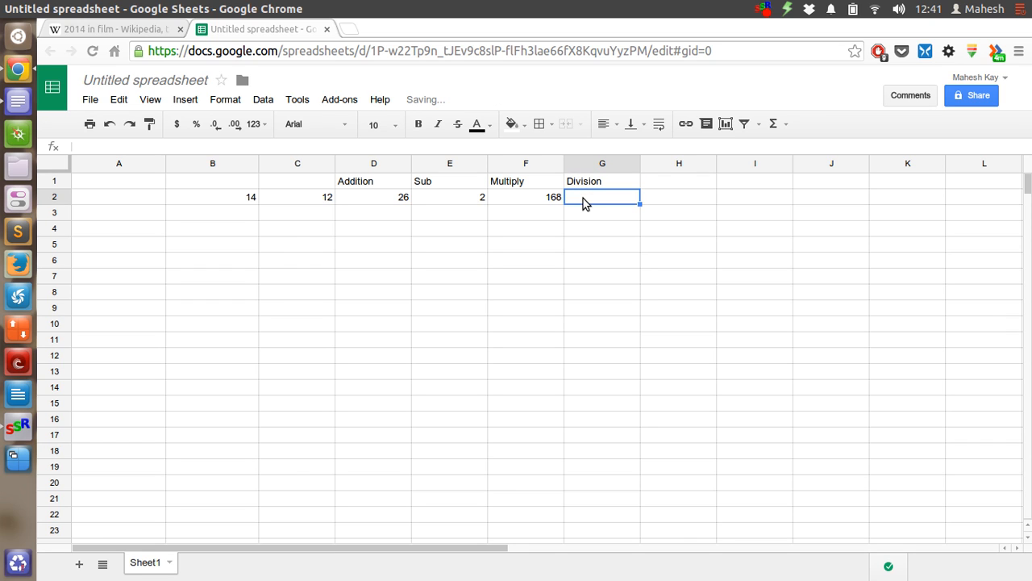
Step: Enter =B2/C2 in G2, showing 1.166666667
type("=b2/")
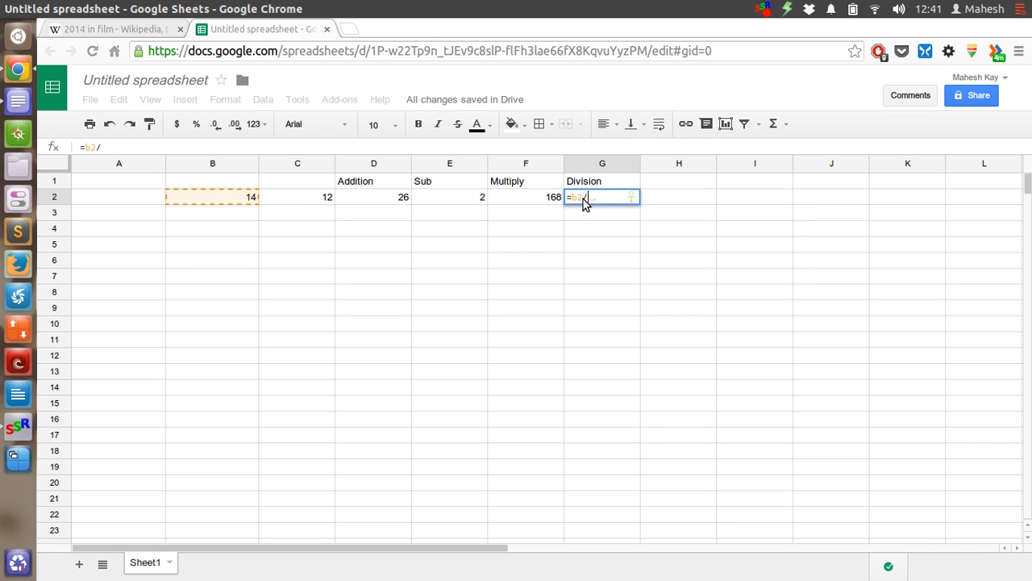
left_click(297, 196)
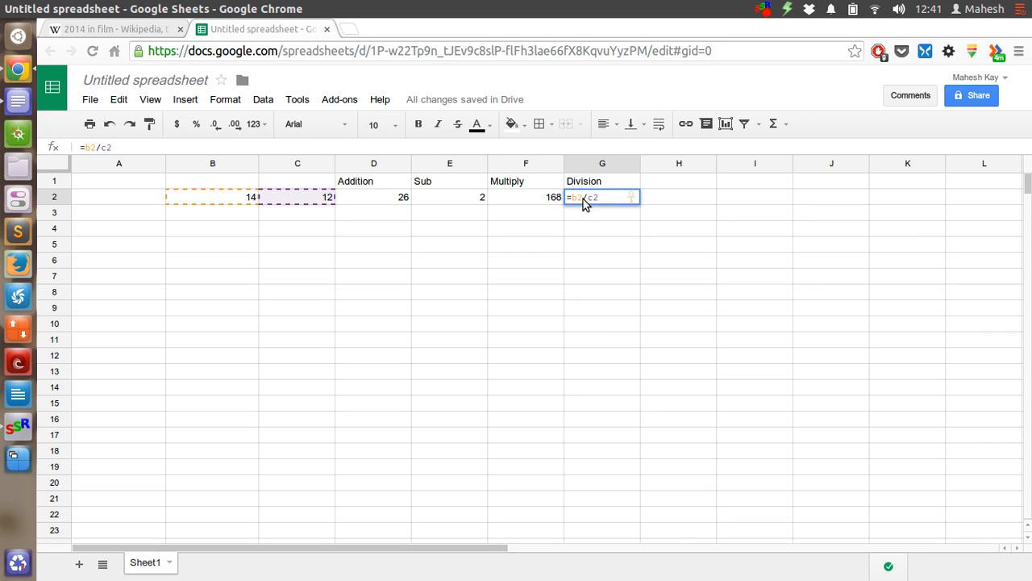
key("Return")
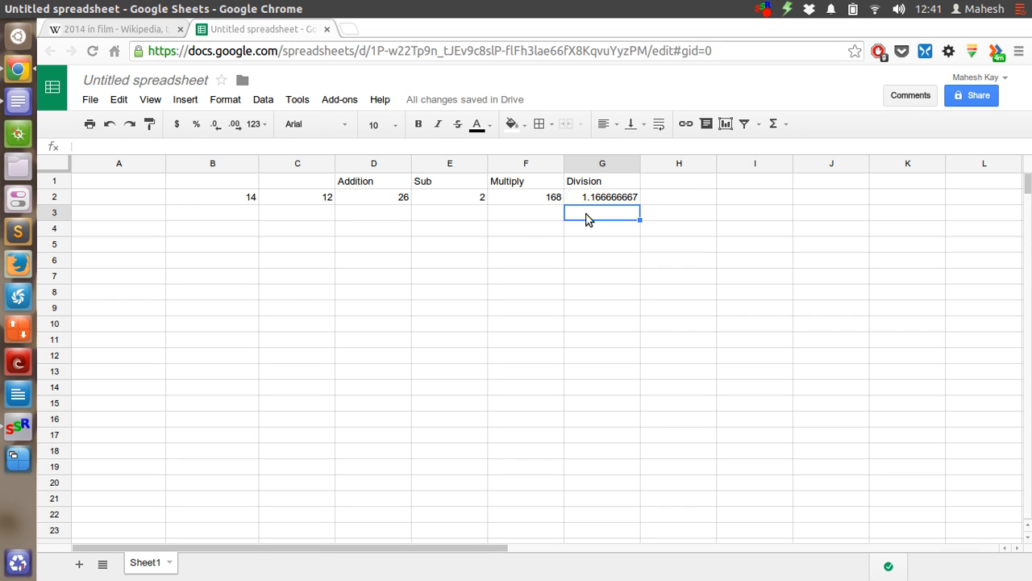
mouse_move(607, 202)
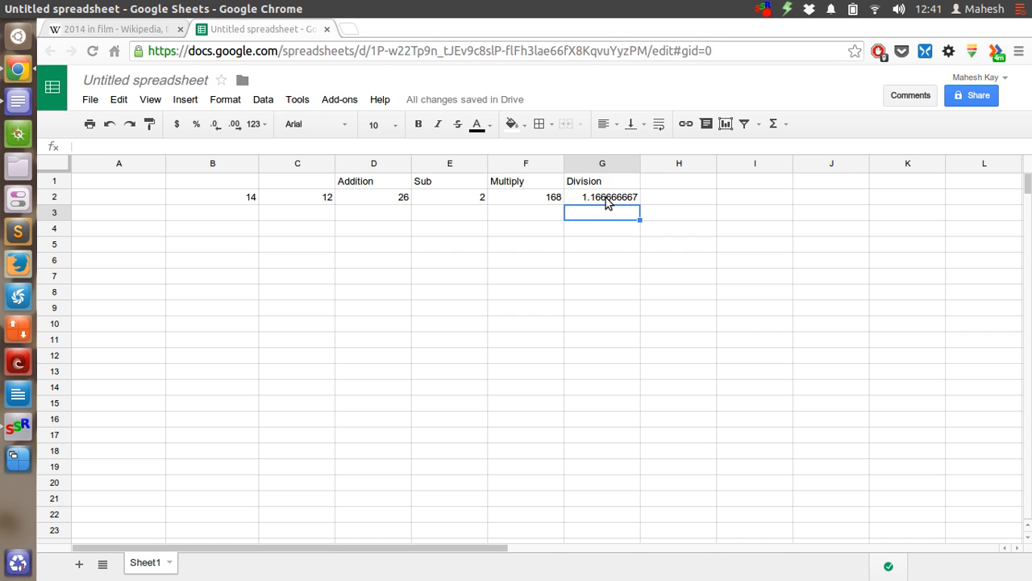
mouse_move(665, 186)
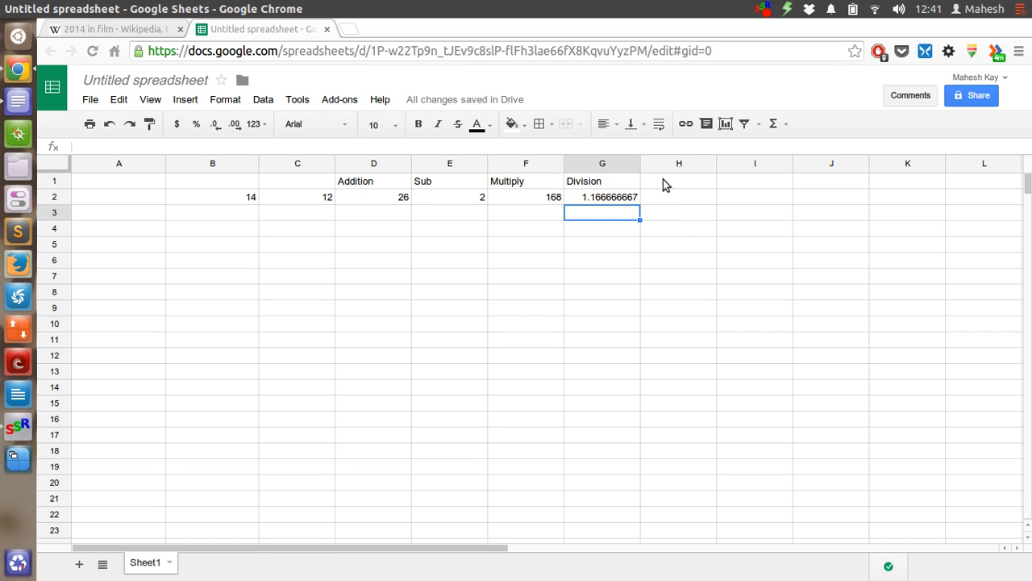
Step: Label H1 with the heading 'Remain'
left_click(678, 180)
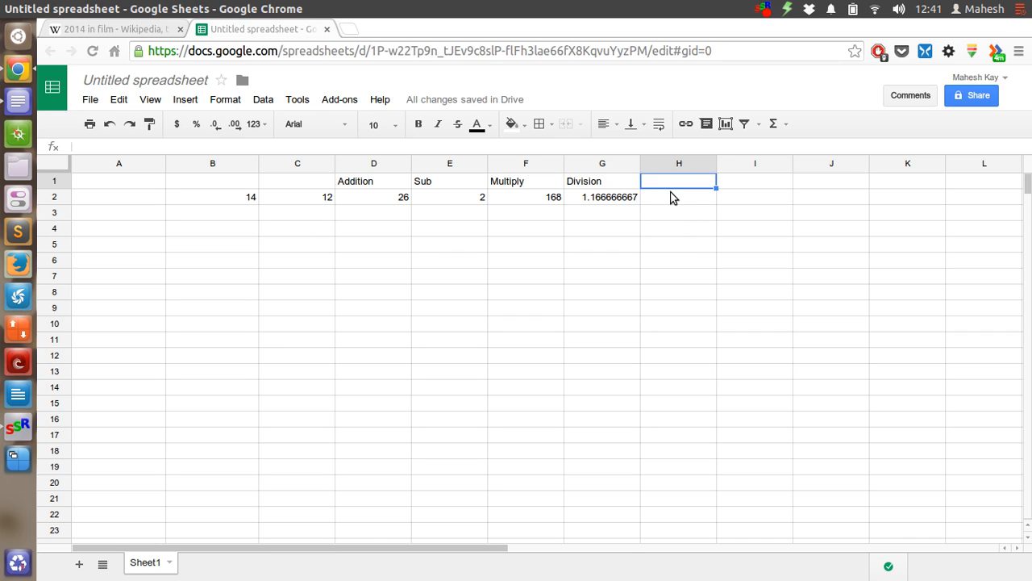
type("Re")
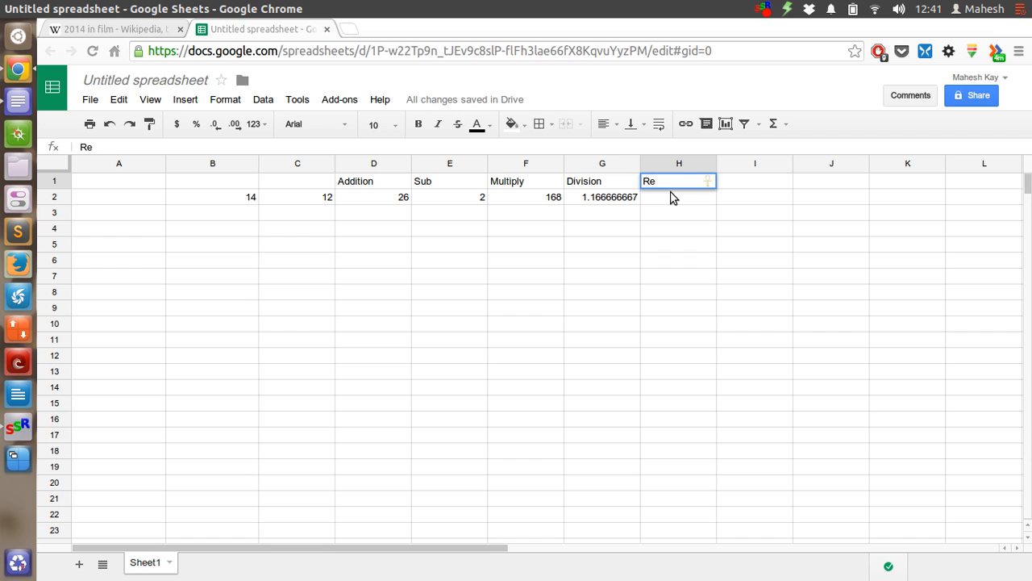
type("main")
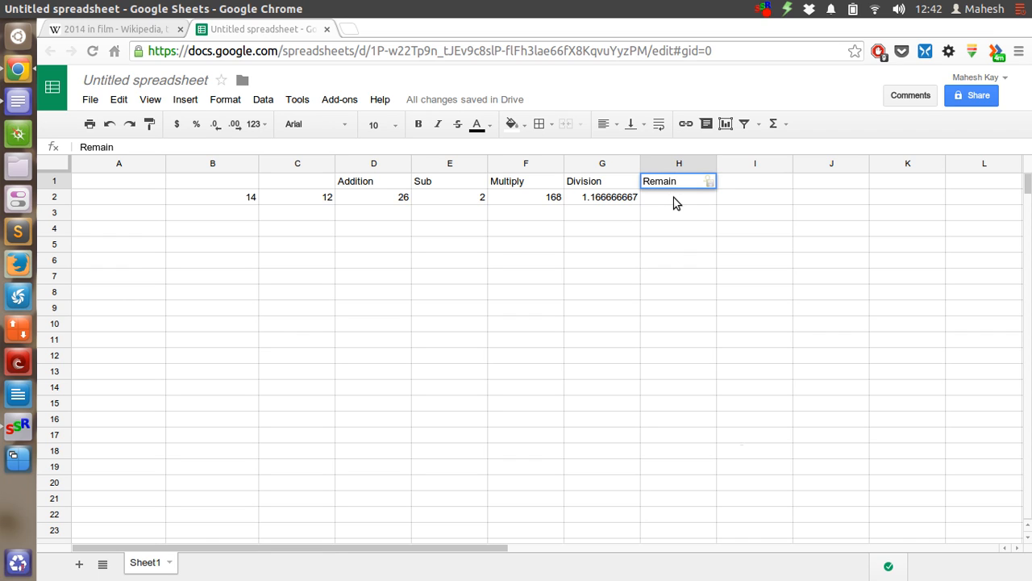
Step: Enter the remainder formula =B2%C2 in H2, which shows #ERROR!
type("=")
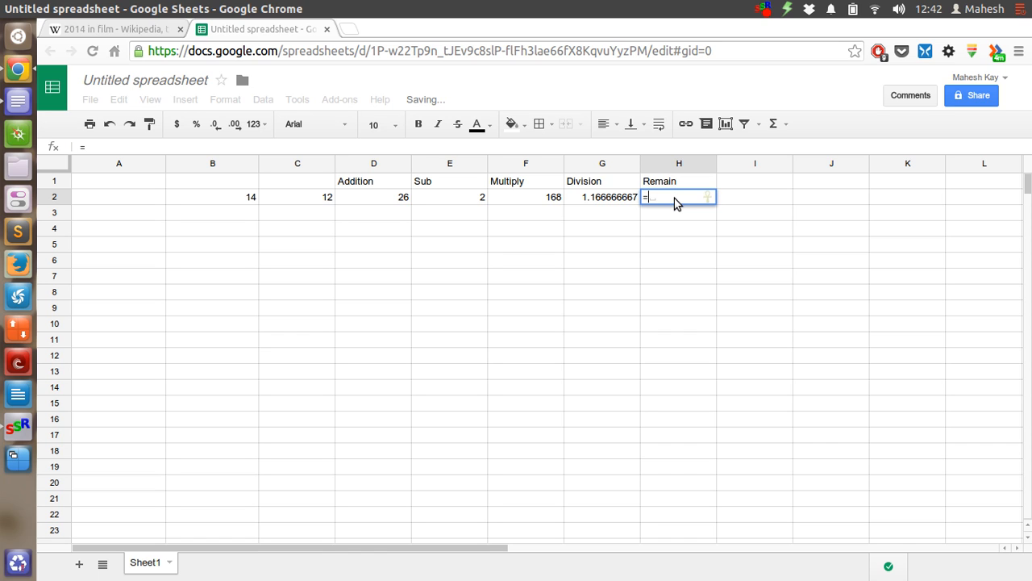
left_click(212, 196)
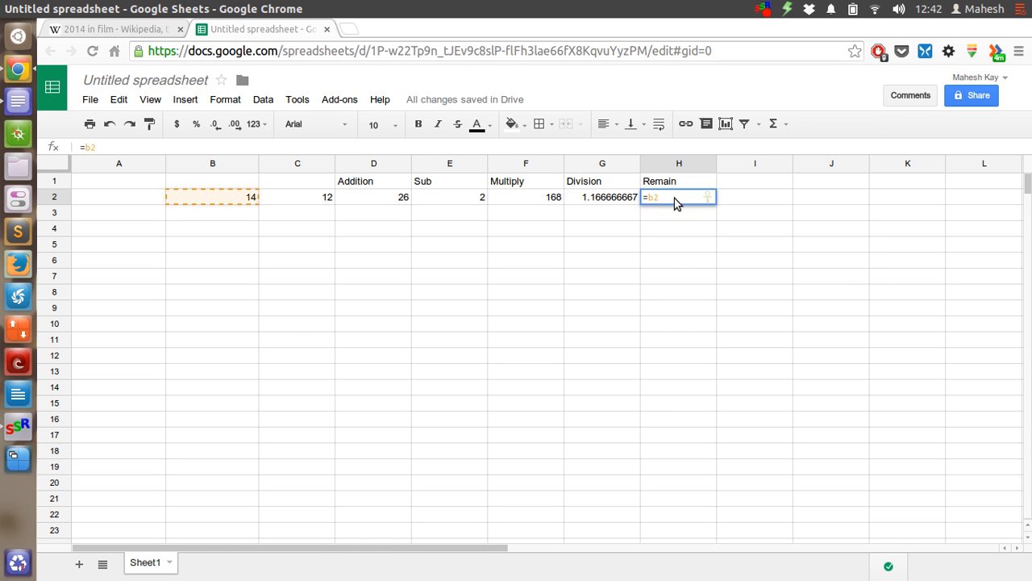
type("%")
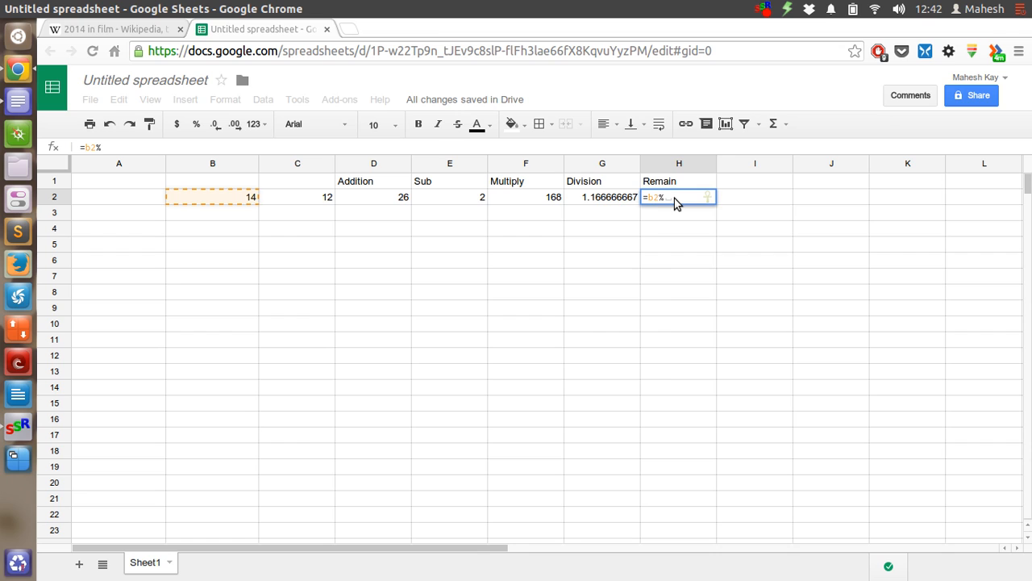
left_click(297, 196)
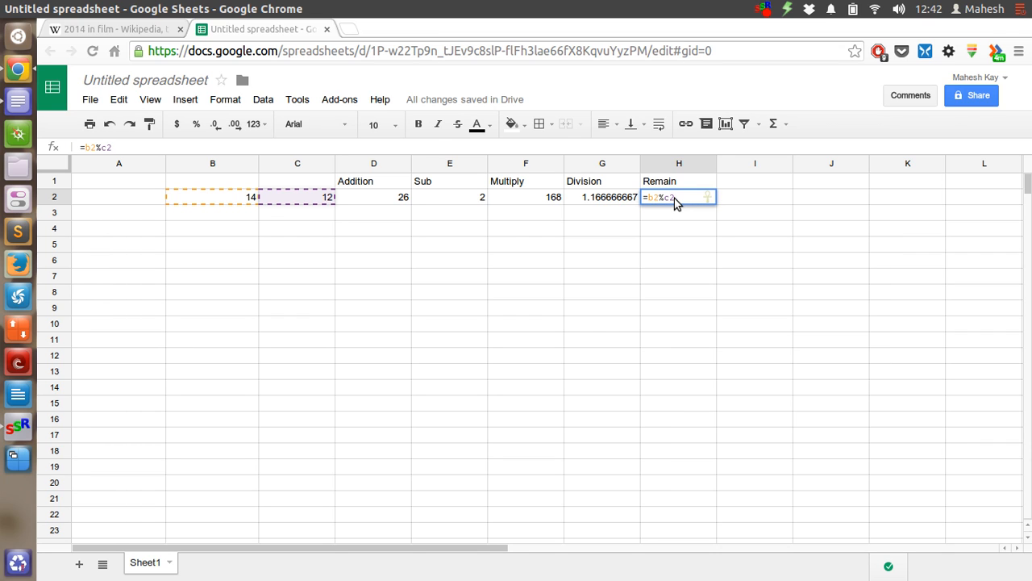
key("Return")
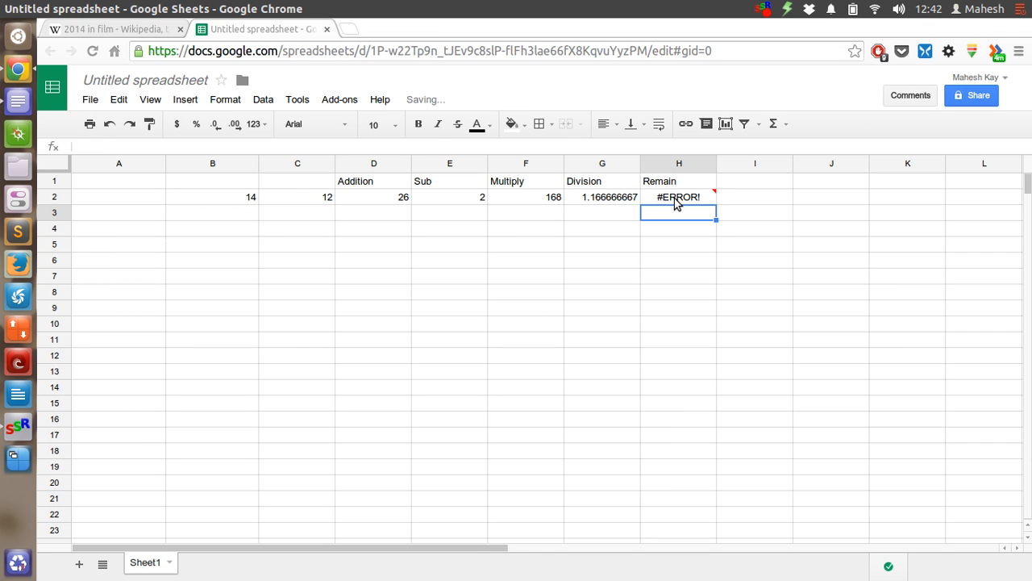
left_click(678, 197)
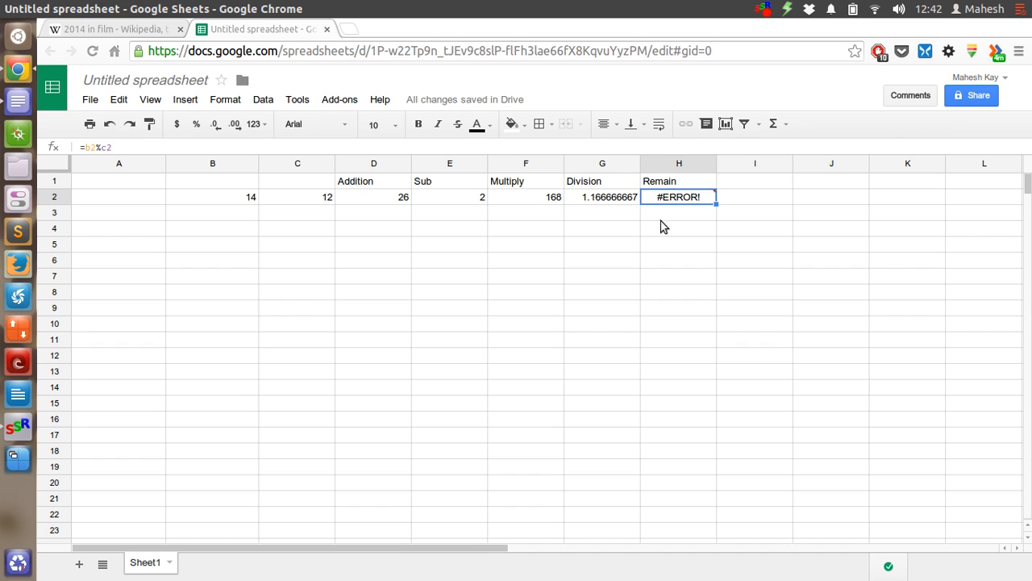
mouse_move(684, 200)
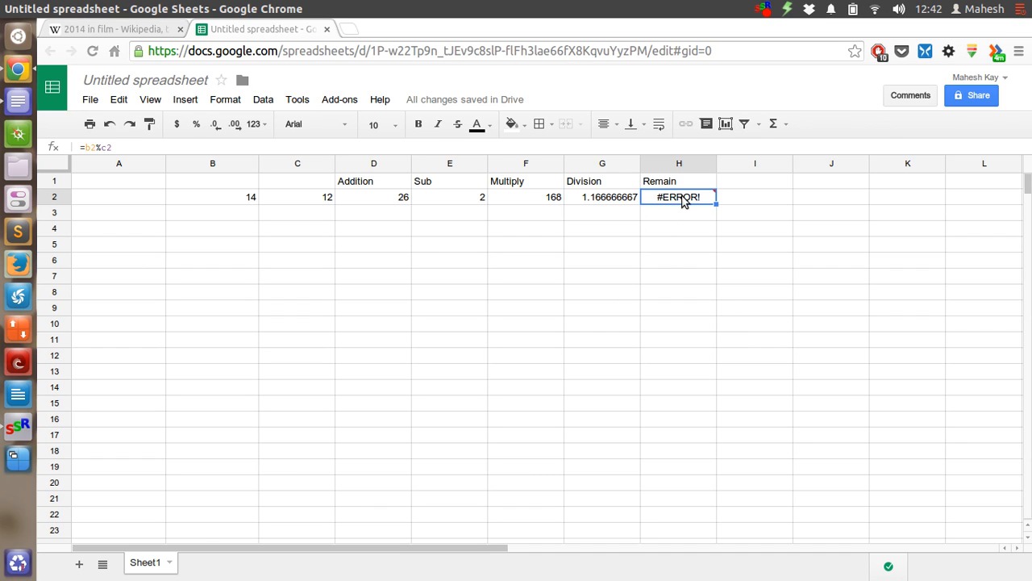
Step: Replace the faulty H2 formula with =MOD(14,12), showing 2
double_click(678, 197)
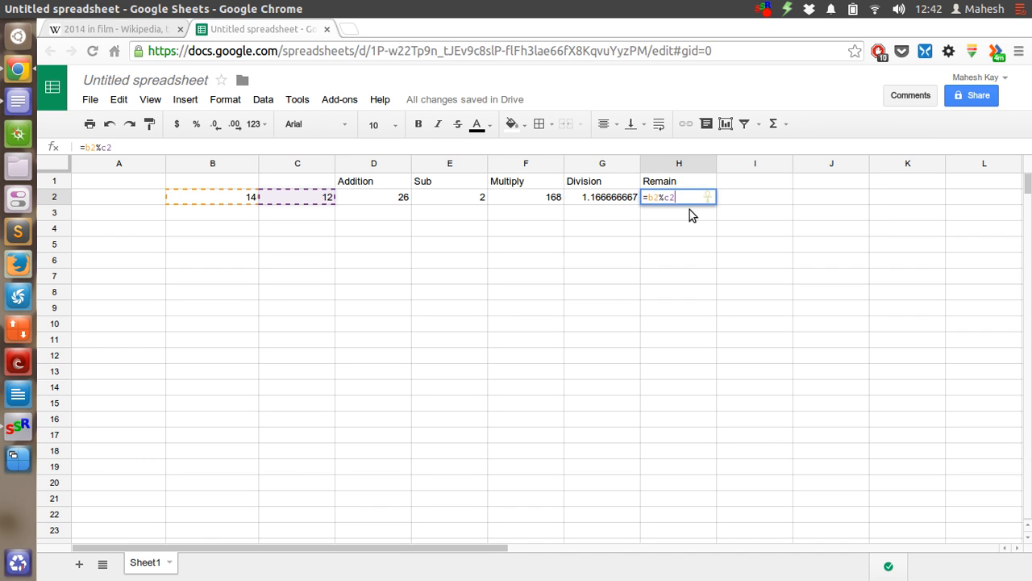
key("BackSpace")
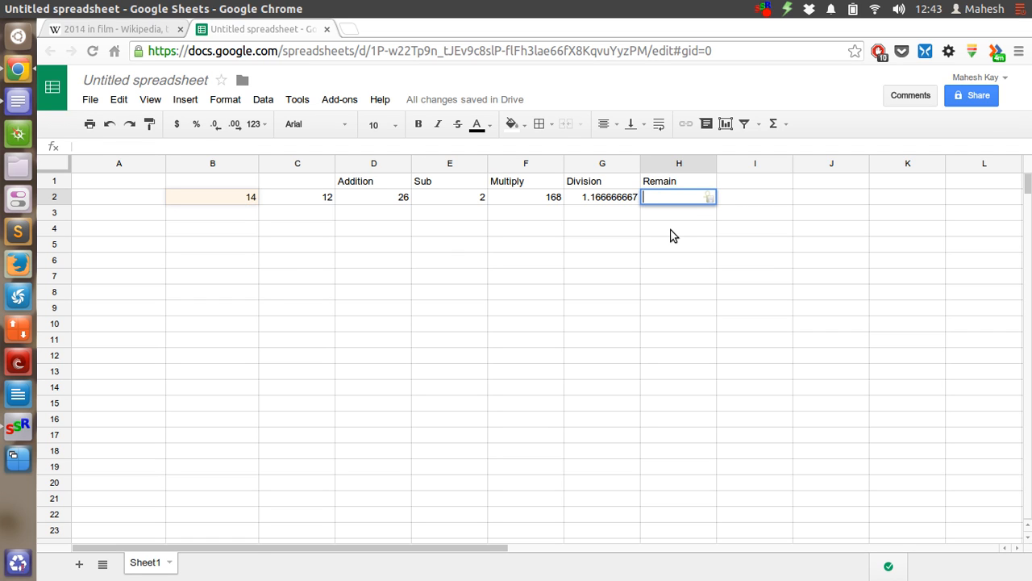
type("=")
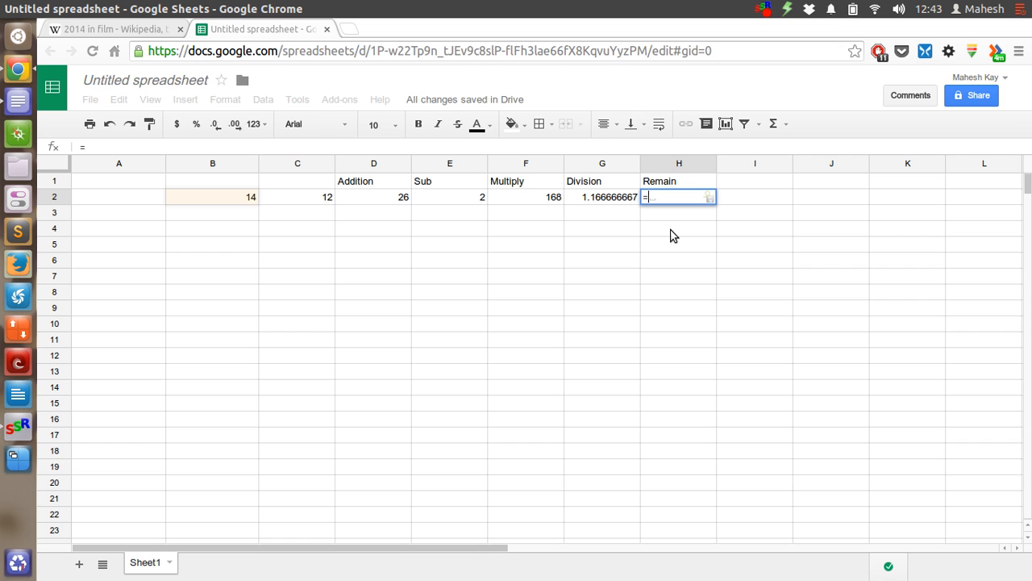
type("MOD(")
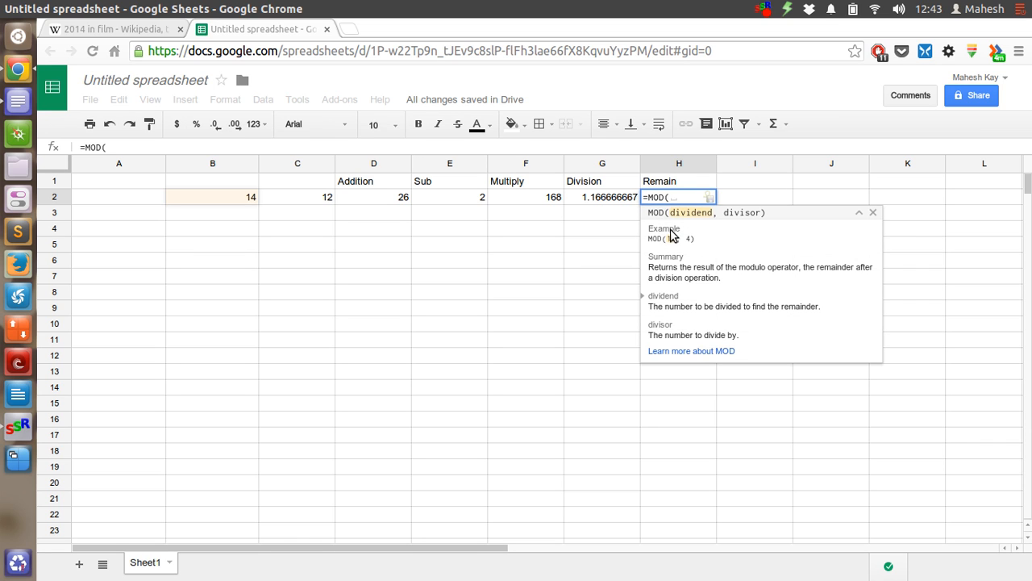
type("14,12")
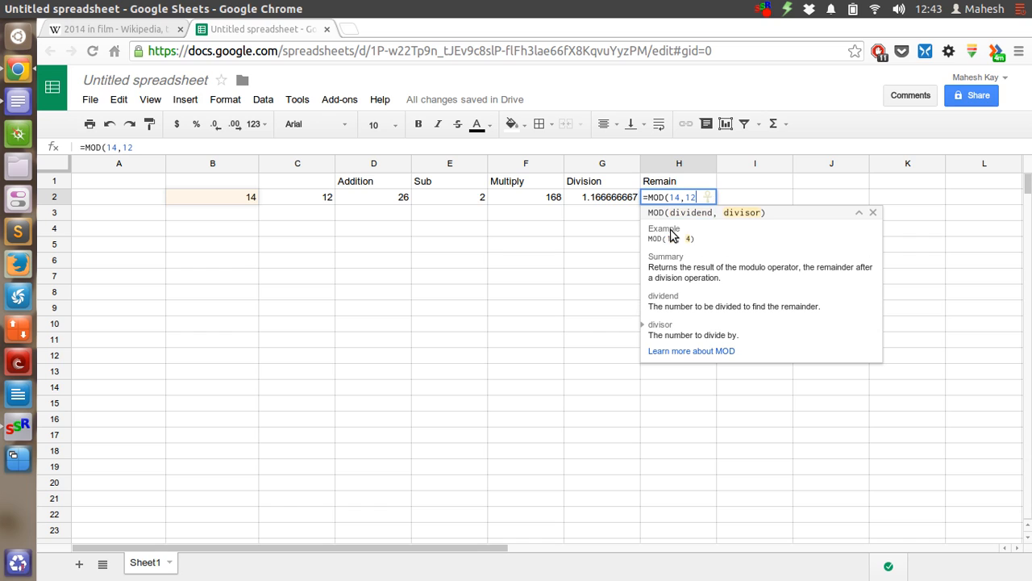
type(")")
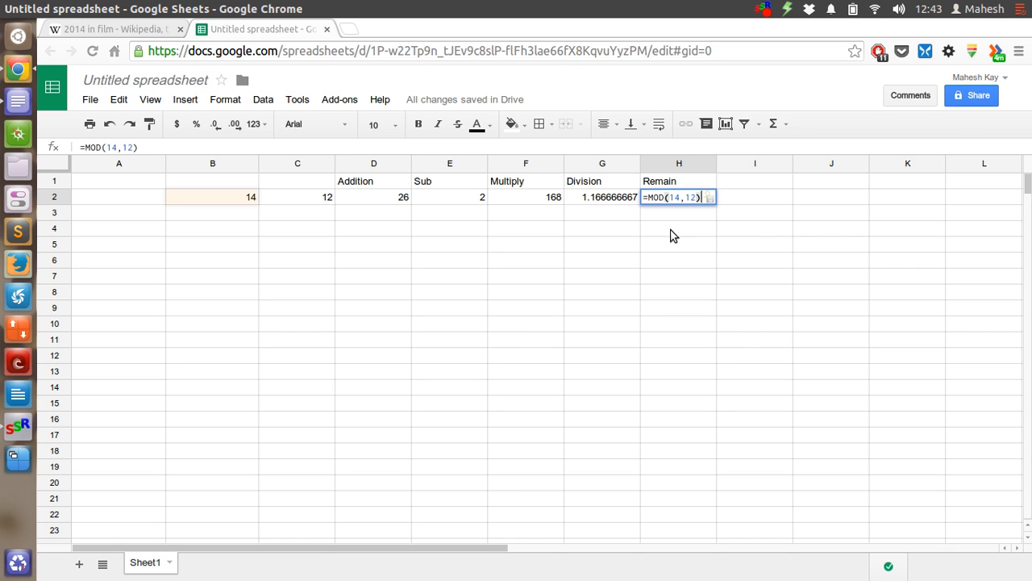
key("Return")
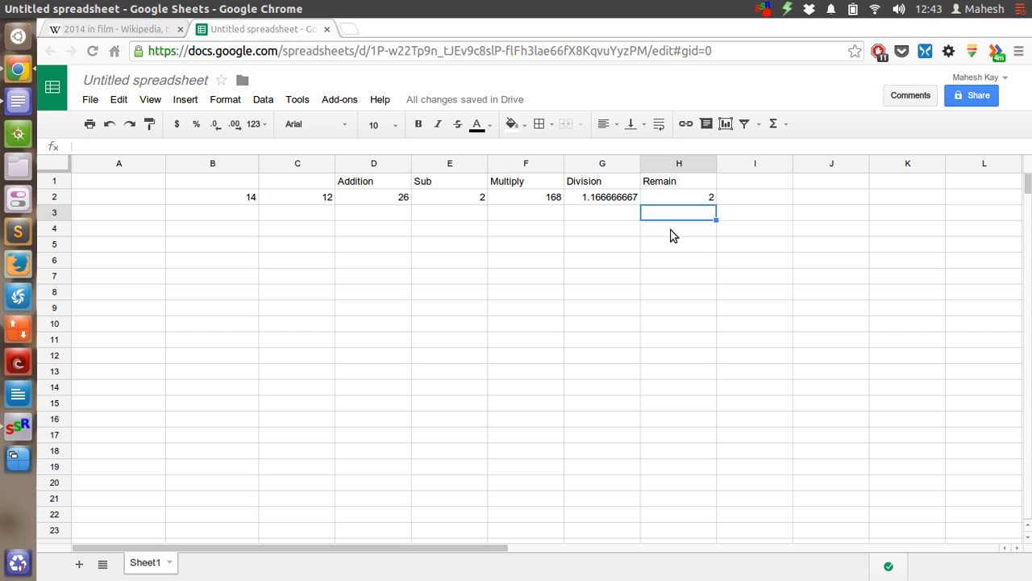
mouse_move(357, 203)
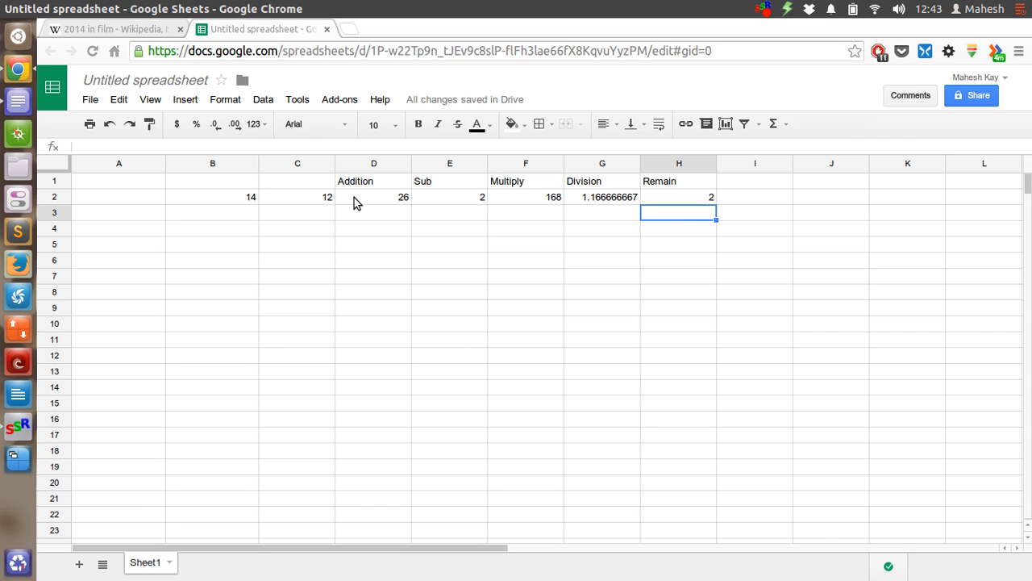
mouse_move(562, 199)
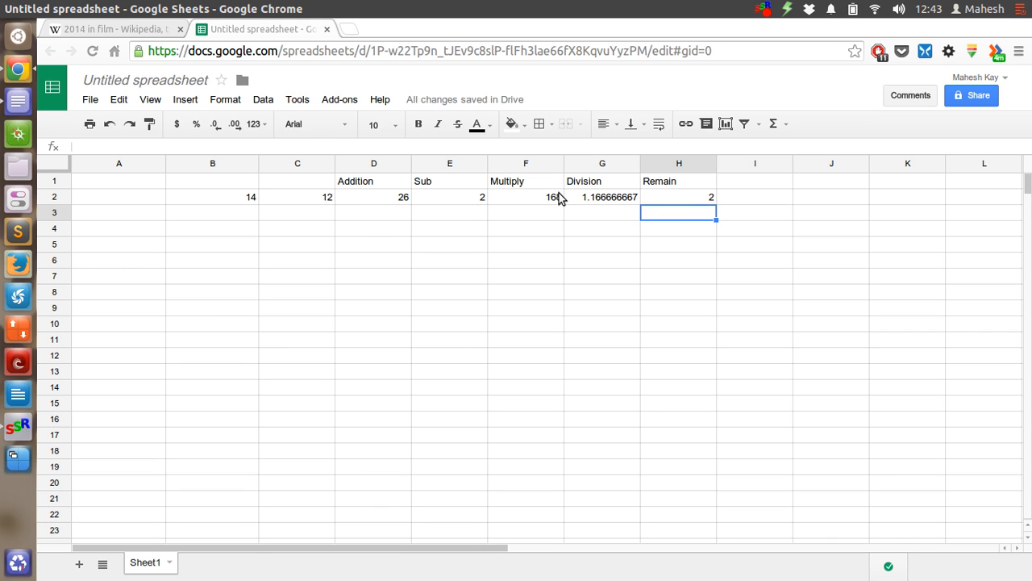
mouse_move(594, 198)
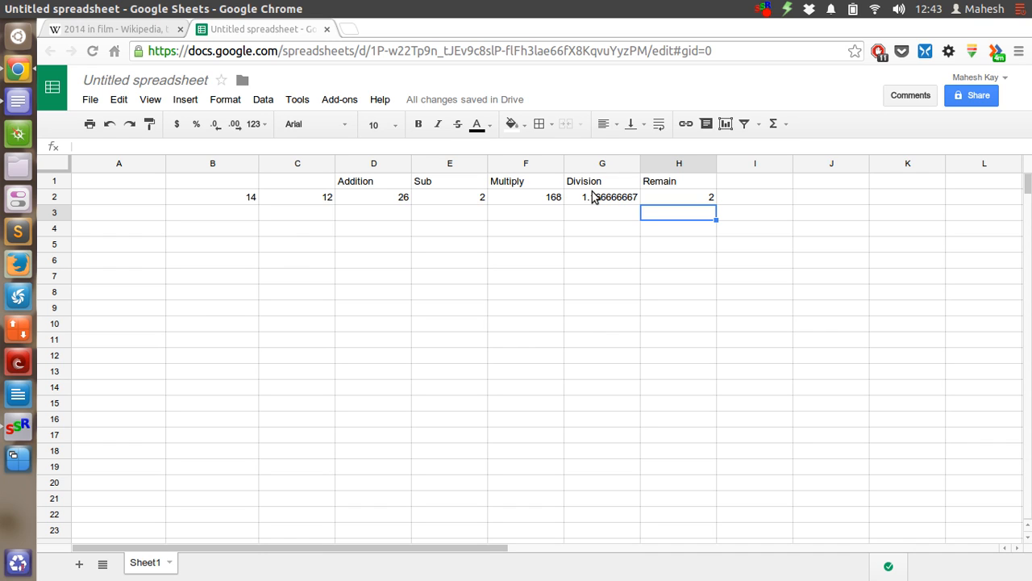
mouse_move(617, 218)
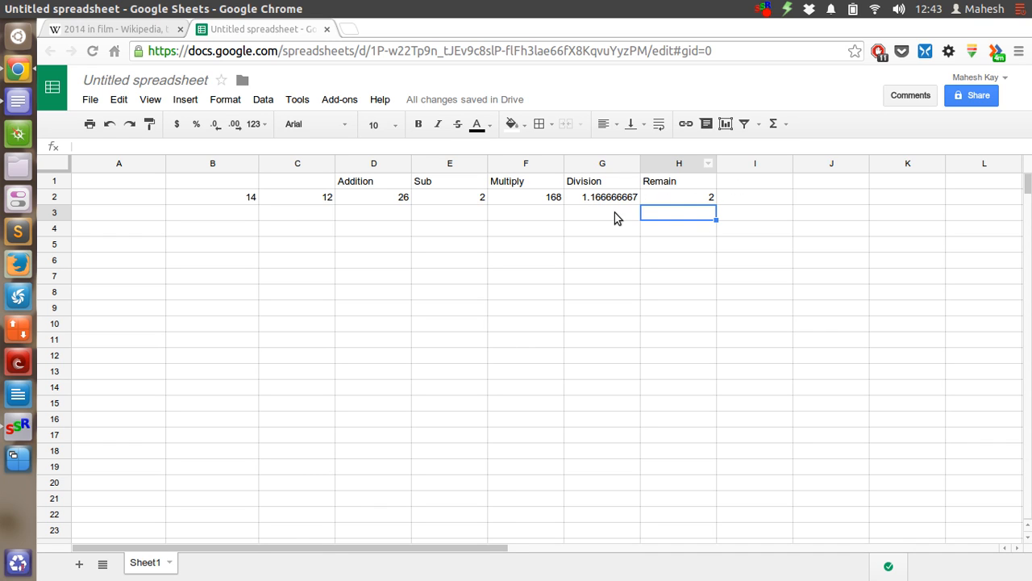
mouse_move(614, 388)
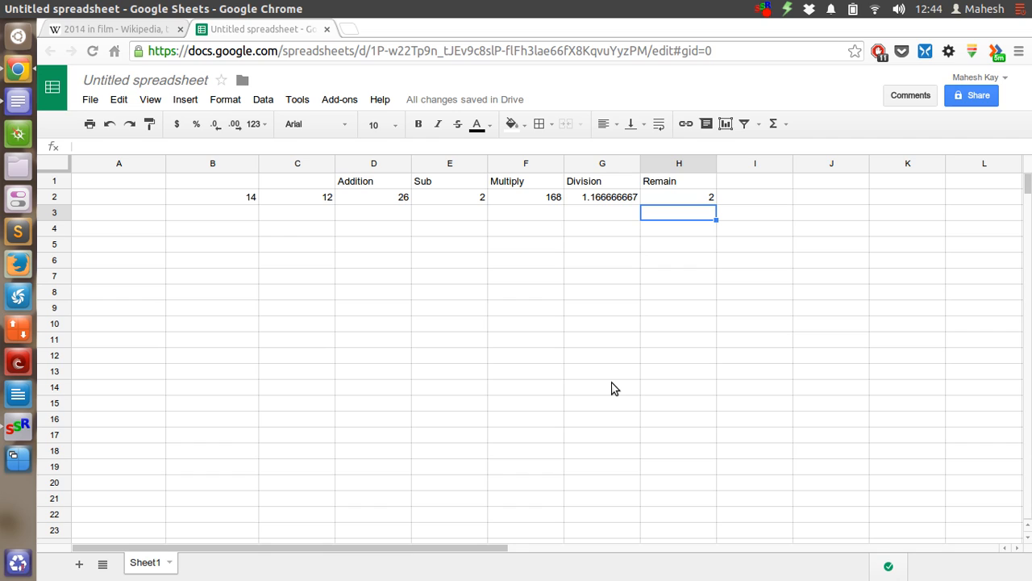
mouse_move(280, 187)
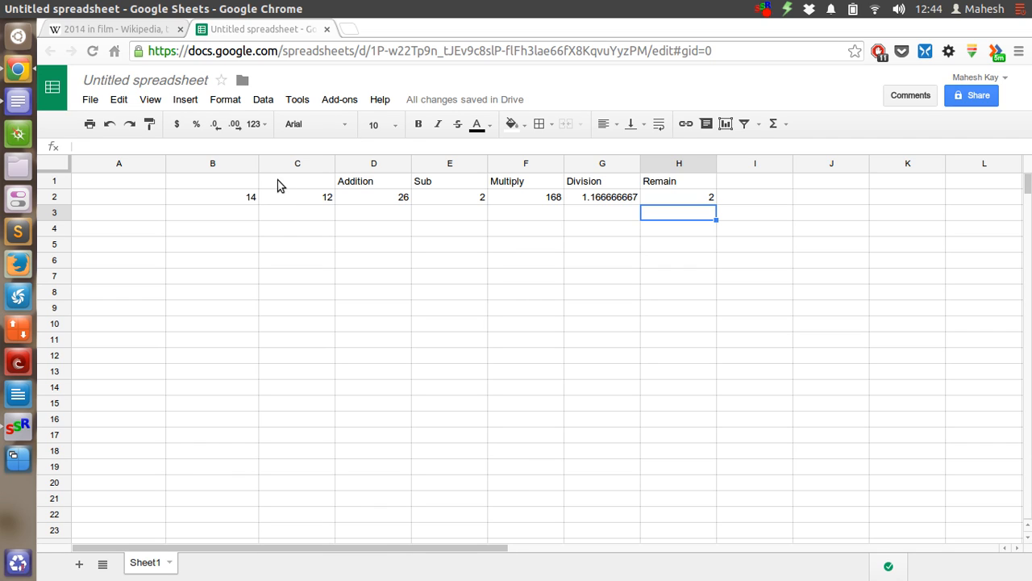
mouse_move(62, 208)
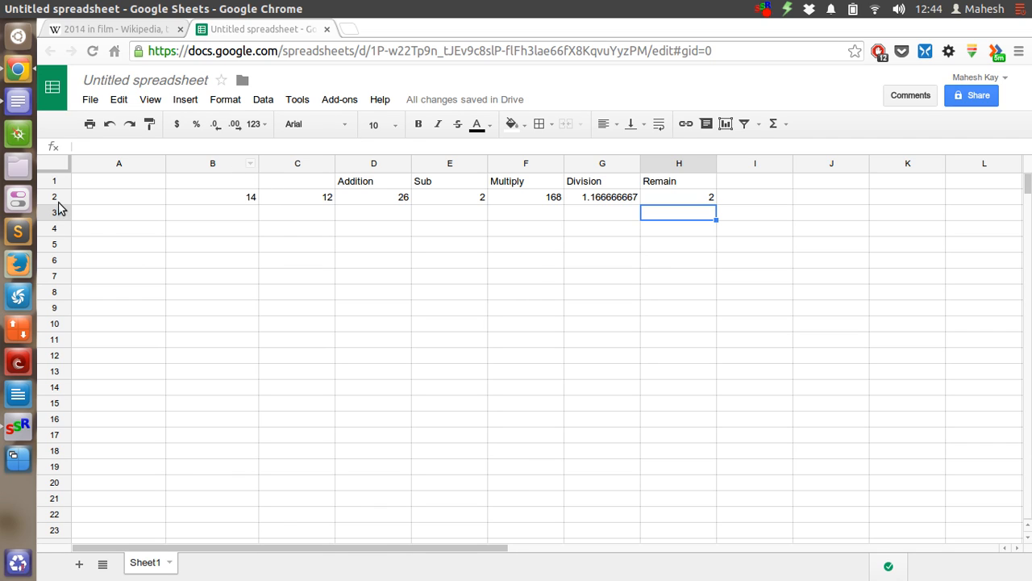
mouse_move(209, 185)
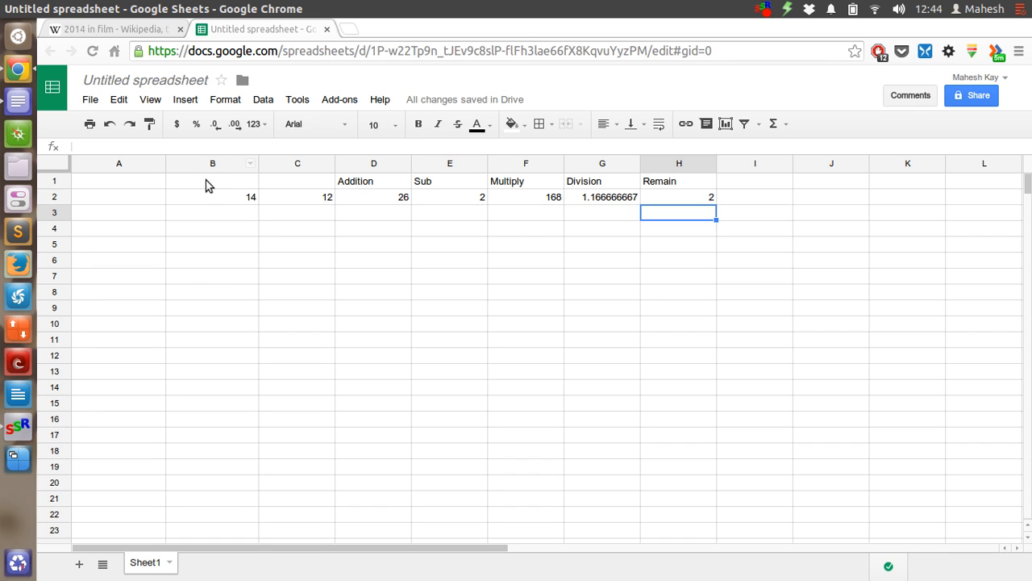
mouse_move(277, 209)
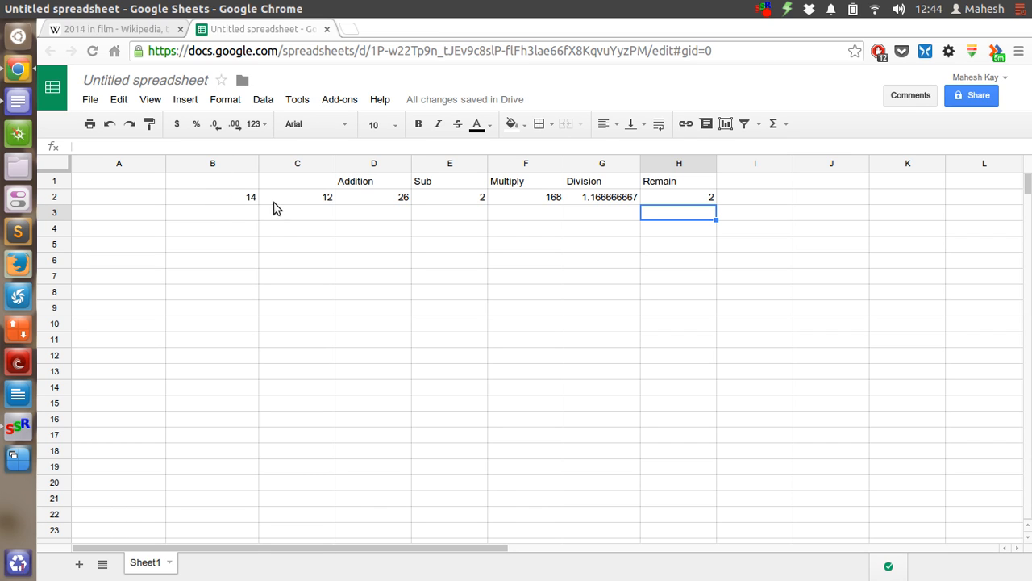
mouse_move(353, 199)
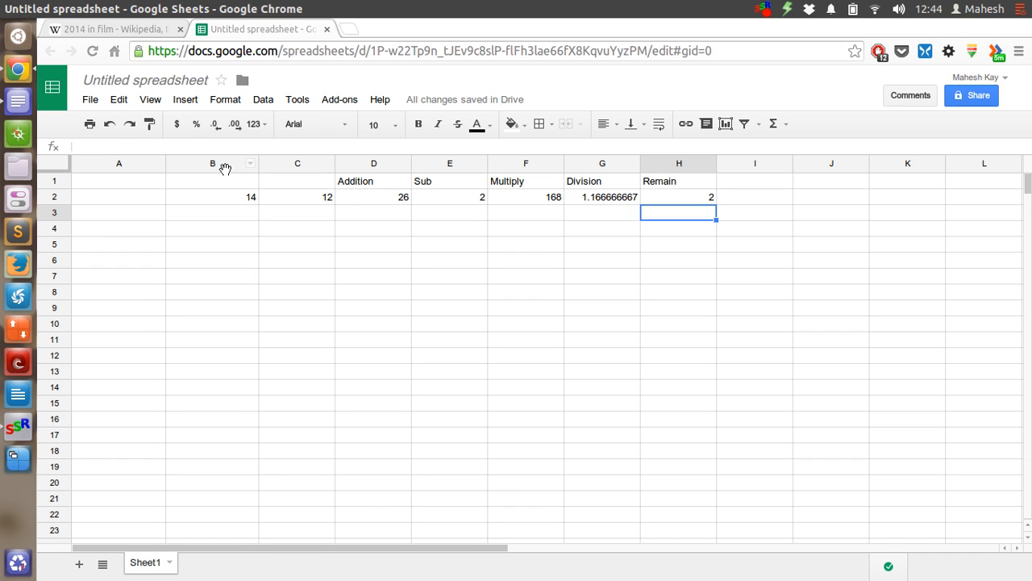
mouse_move(234, 207)
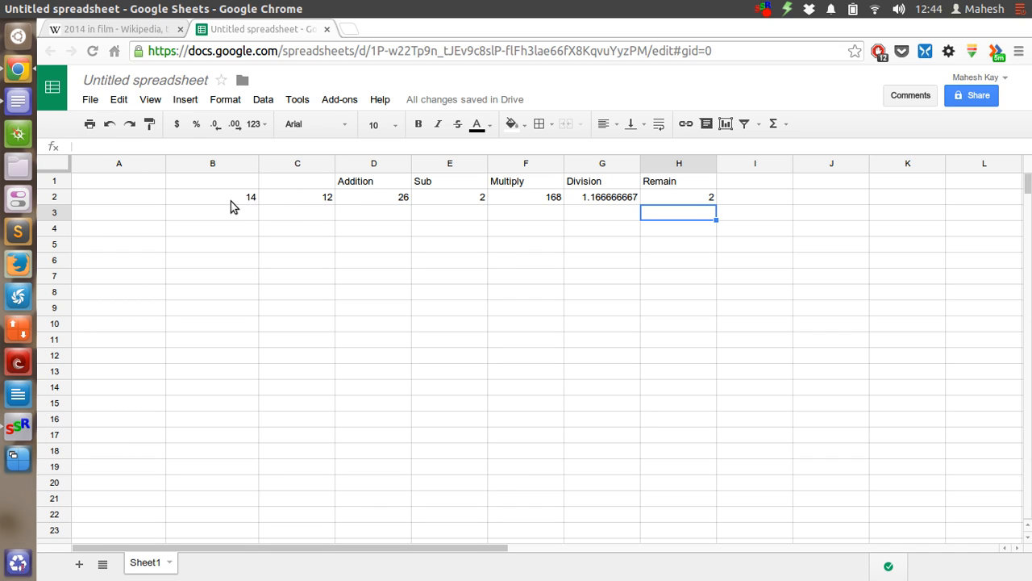
mouse_move(160, 206)
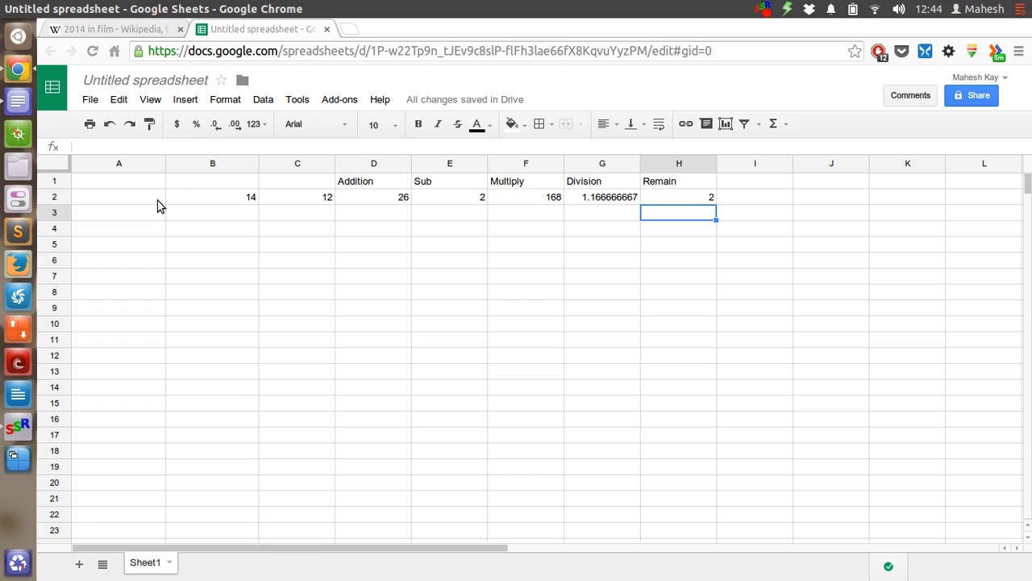
mouse_move(233, 171)
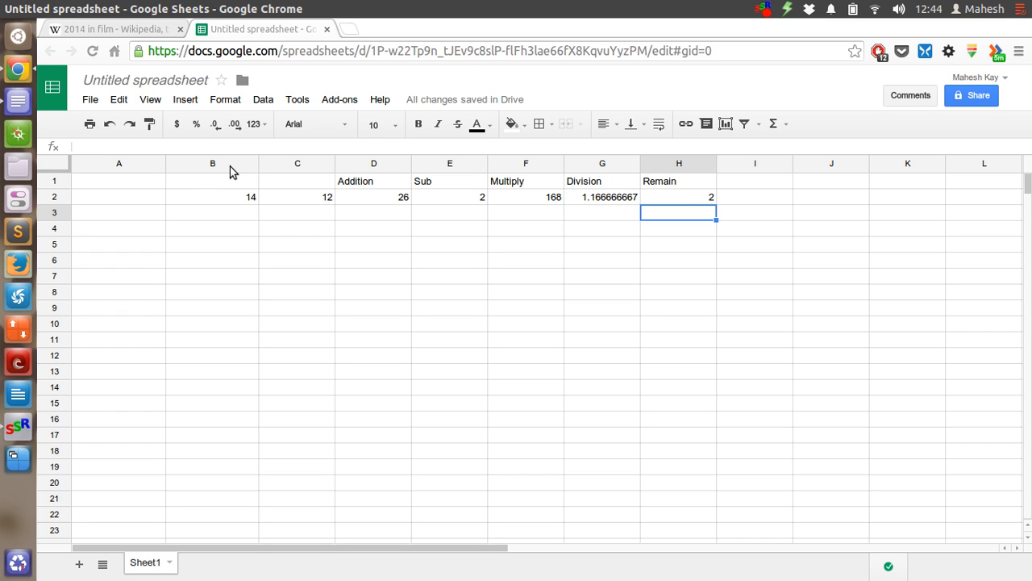
mouse_move(241, 202)
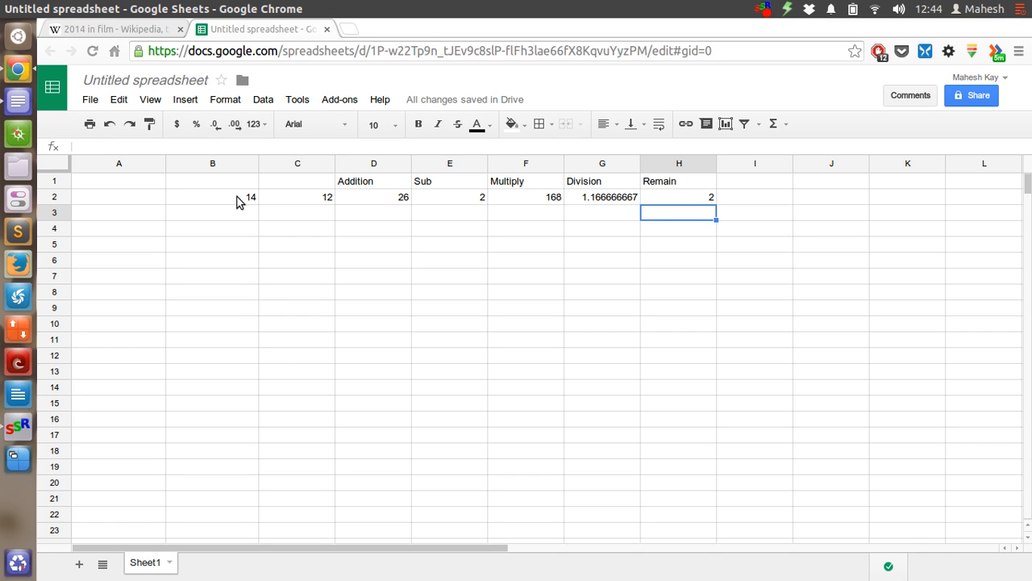
mouse_move(297, 175)
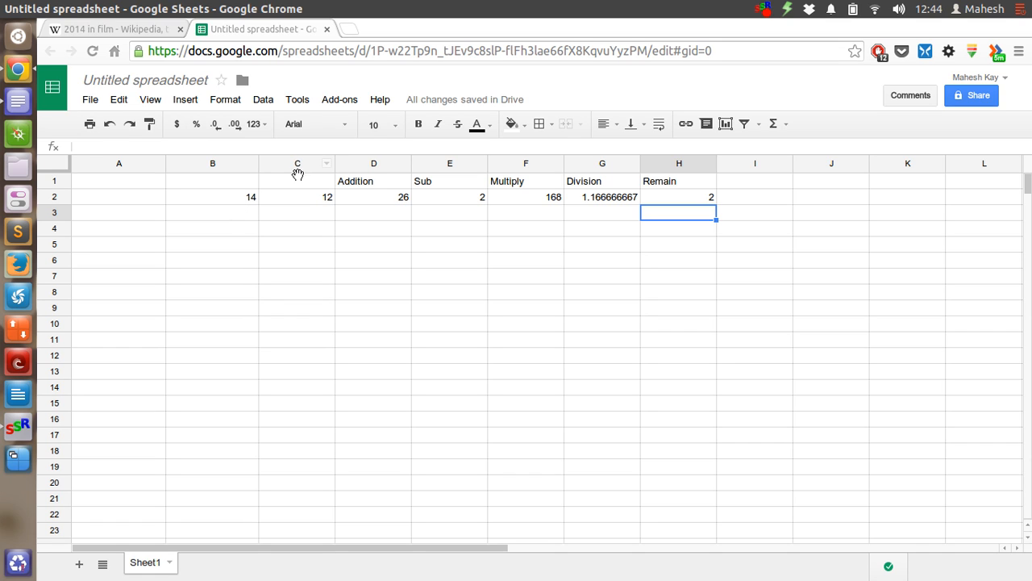
mouse_move(305, 200)
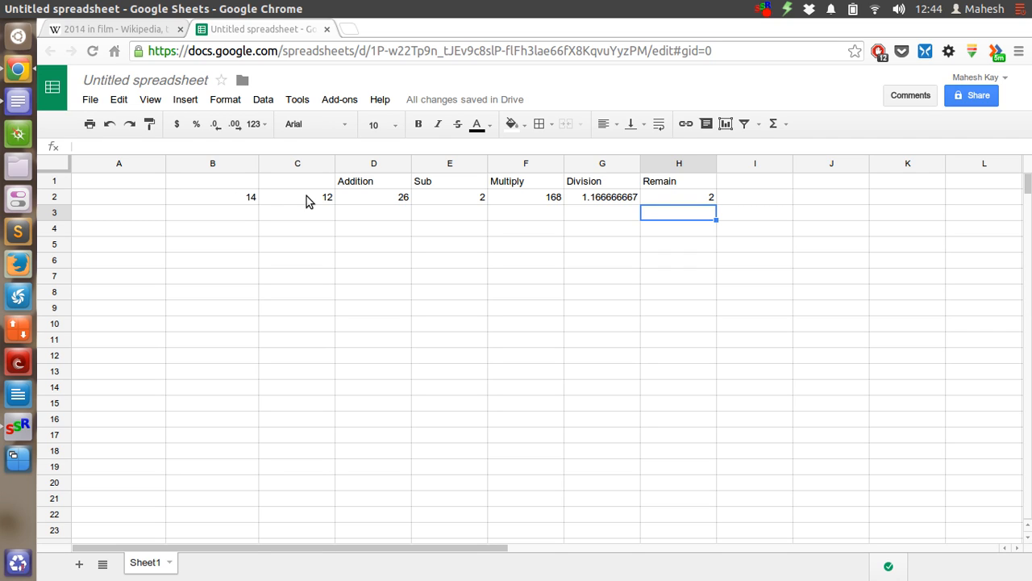
mouse_move(357, 204)
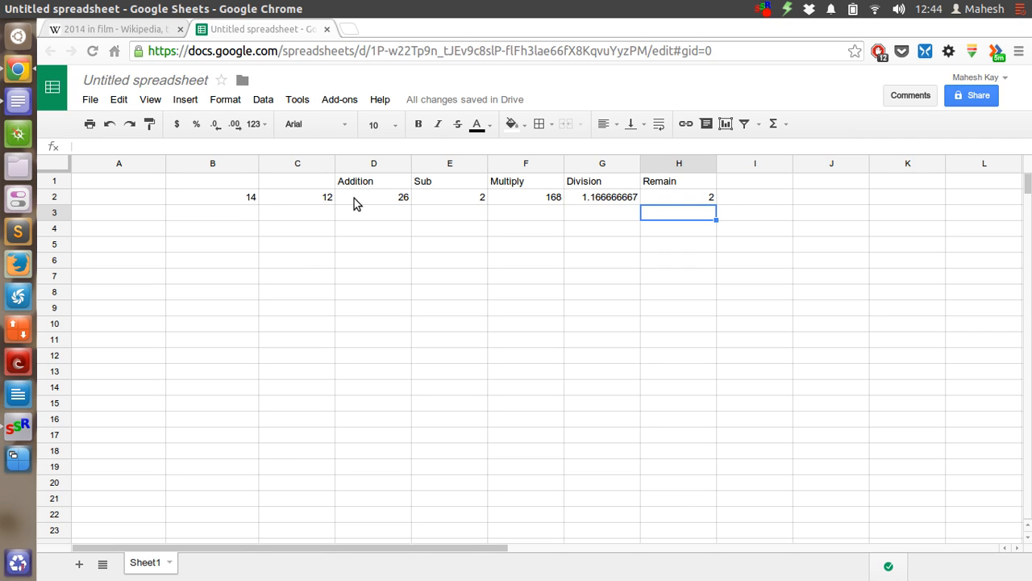
mouse_move(323, 202)
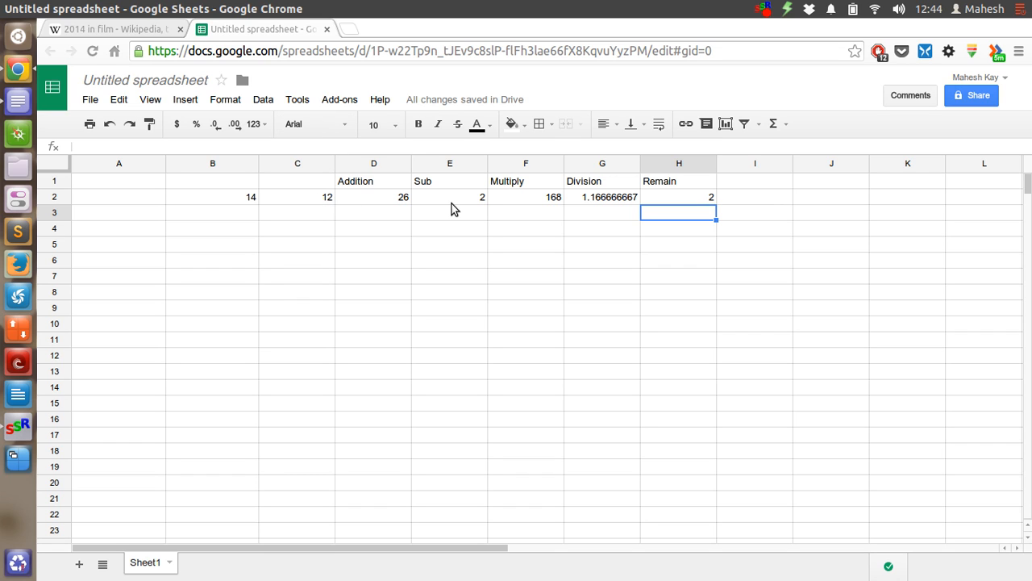
mouse_move(522, 201)
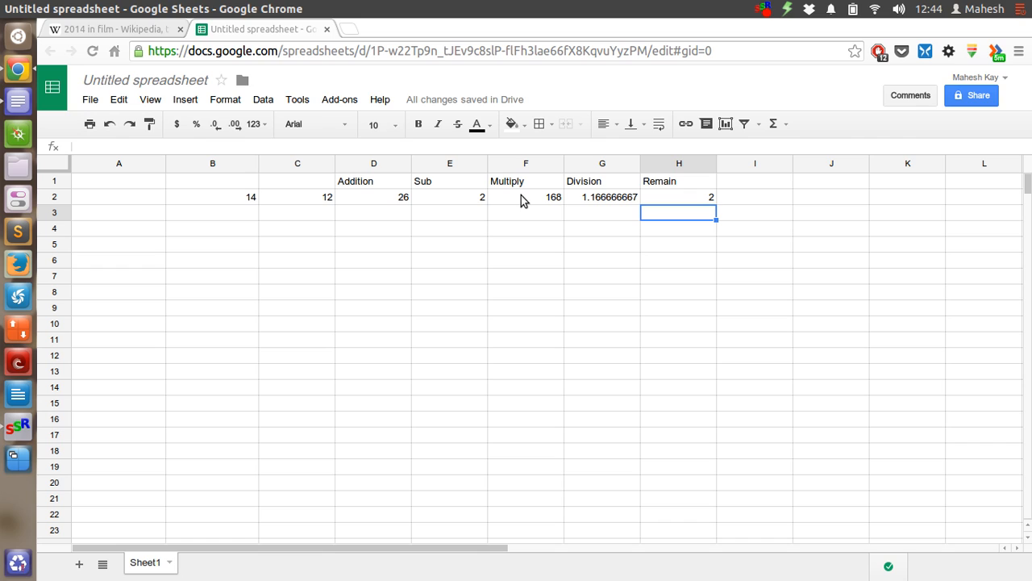
mouse_move(623, 203)
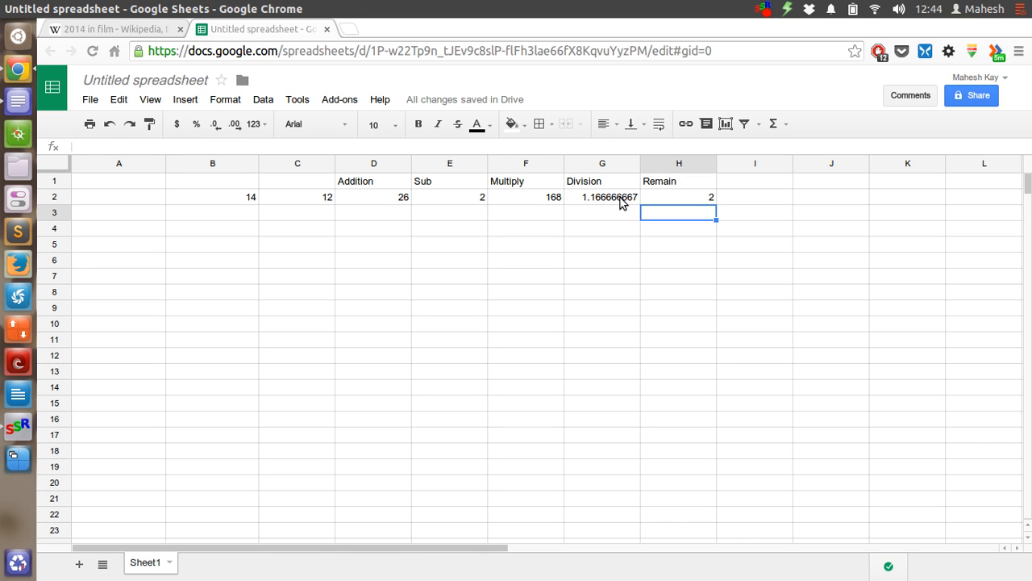
mouse_move(484, 226)
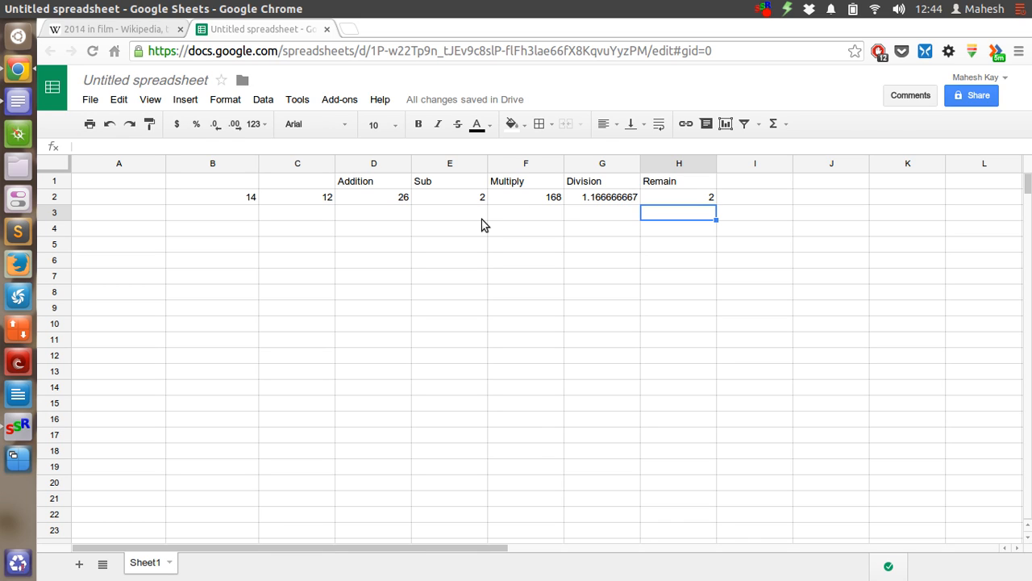
mouse_move(618, 170)
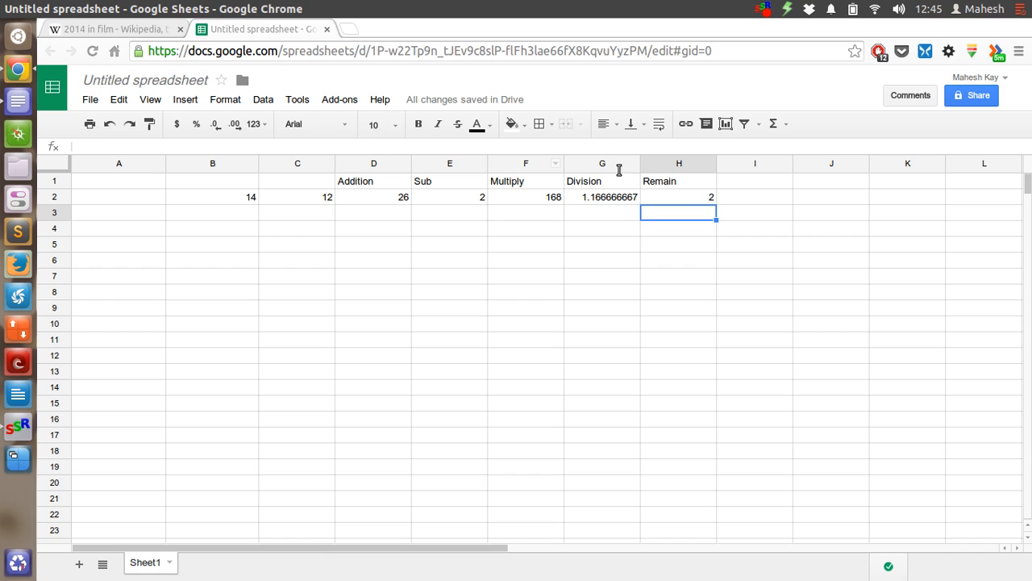
mouse_move(393, 271)
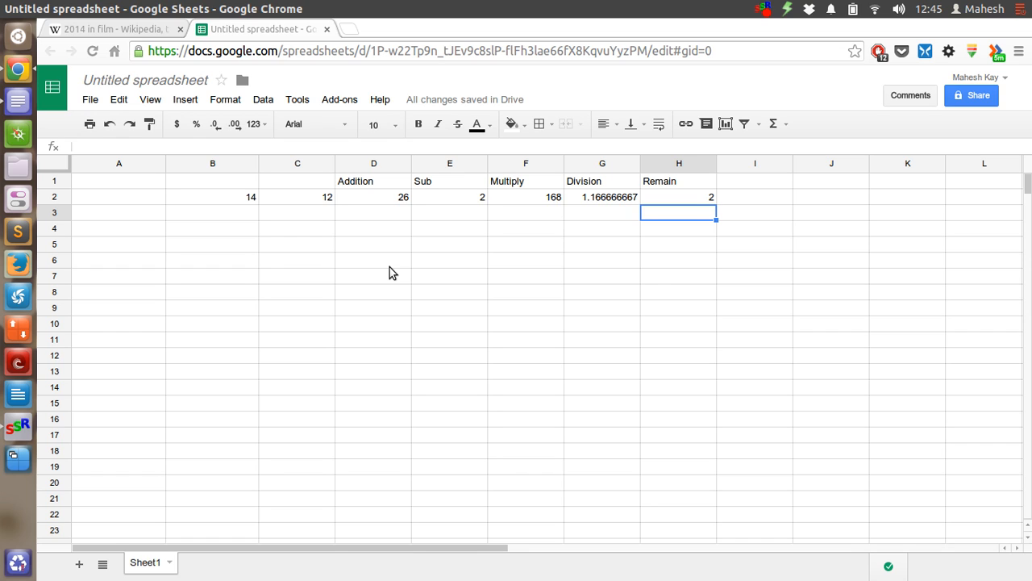
mouse_move(538, 243)
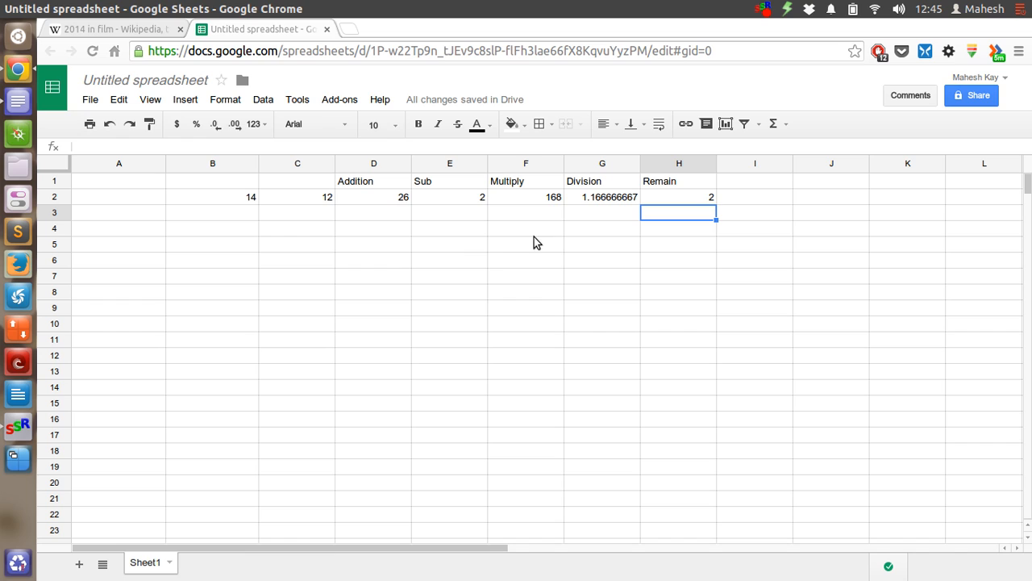
mouse_move(425, 327)
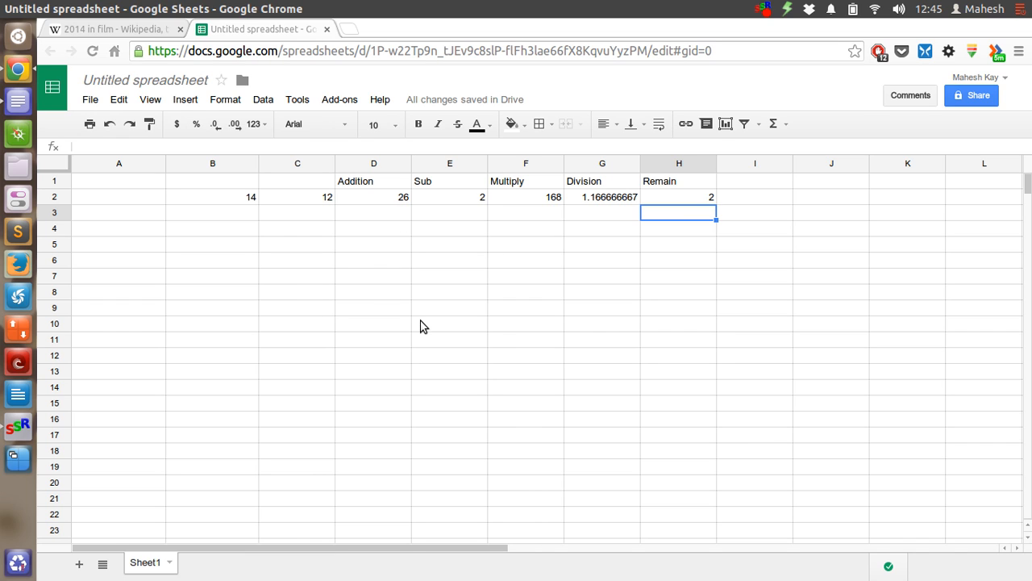